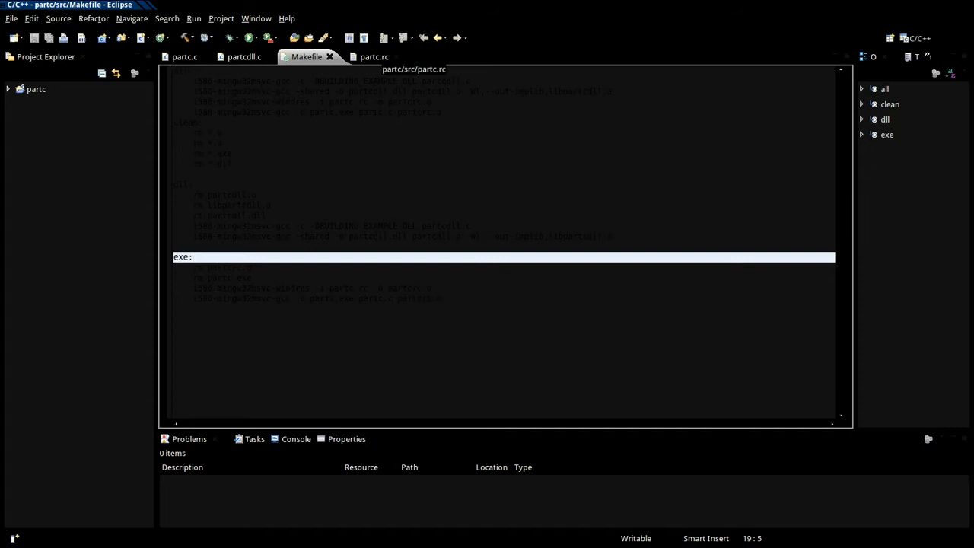
- Bring up the partc.rc resource script that embeds partcdll.dll as RCDATA
{"action": "left_click", "coordinate": [365, 57]}
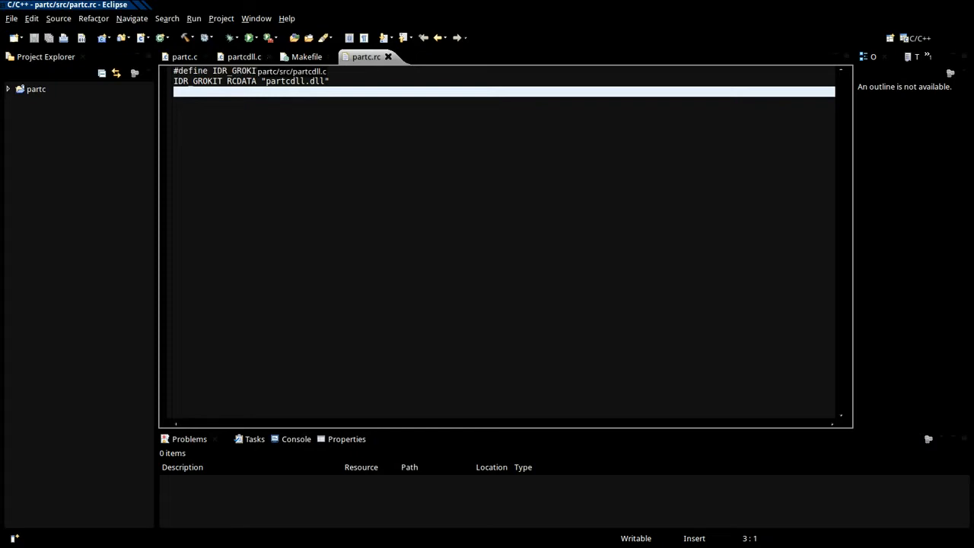
- Review the XORIT routine in partcdll.c, adding and removing a temporary AES/memcpy comment
{"action": "left_click", "coordinate": [244, 56]}
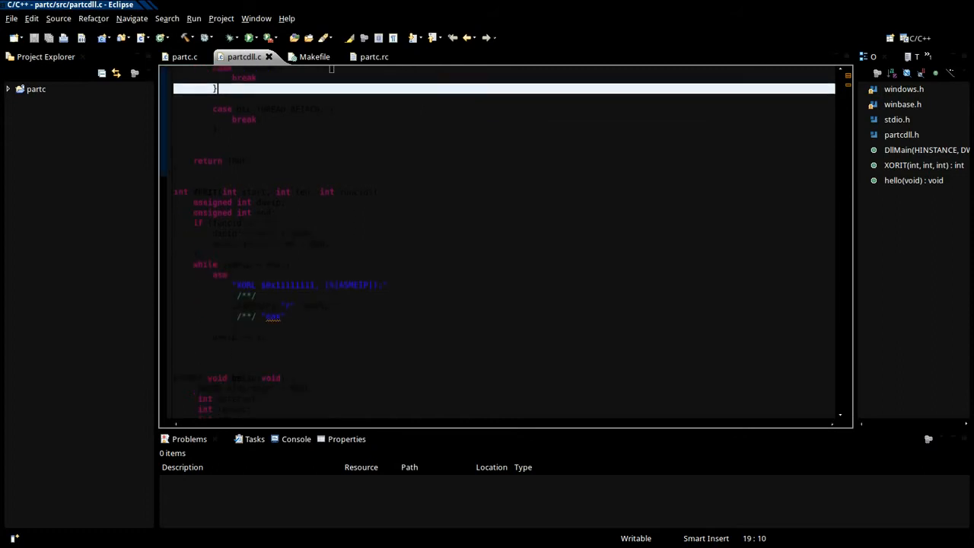
{"action": "scroll", "scroll_direction": "down", "scroll_amount": 3}
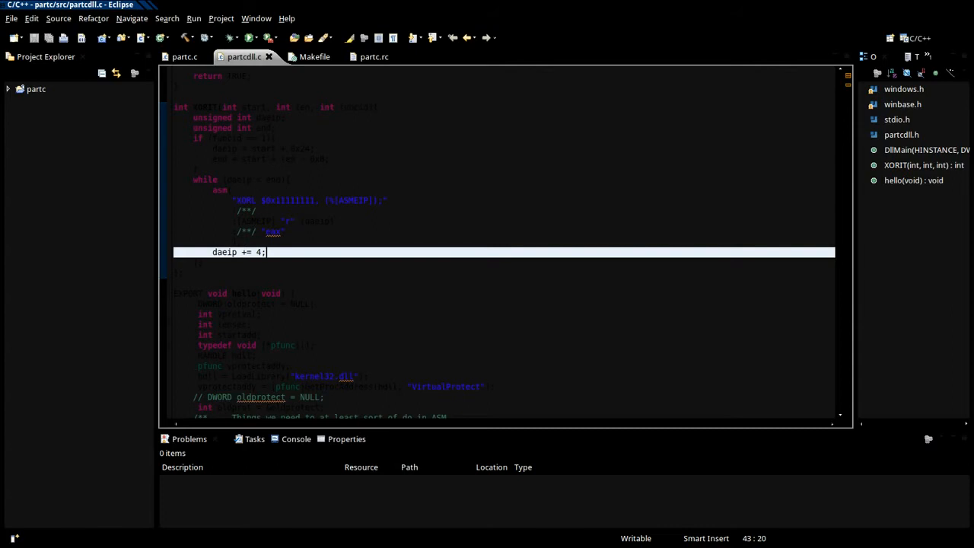
{"action": "type", "text": "/"}
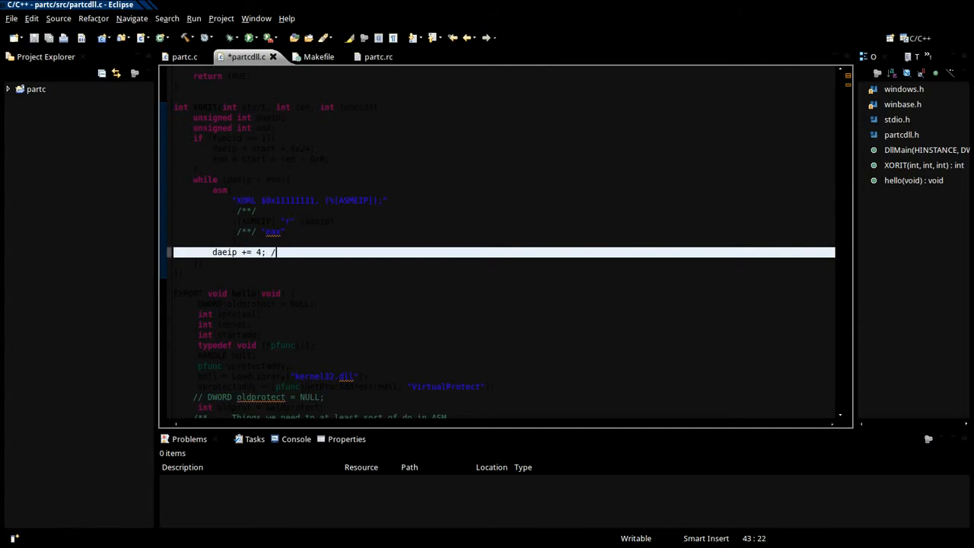
{"action": "type", "text": "AES would also rqe"}
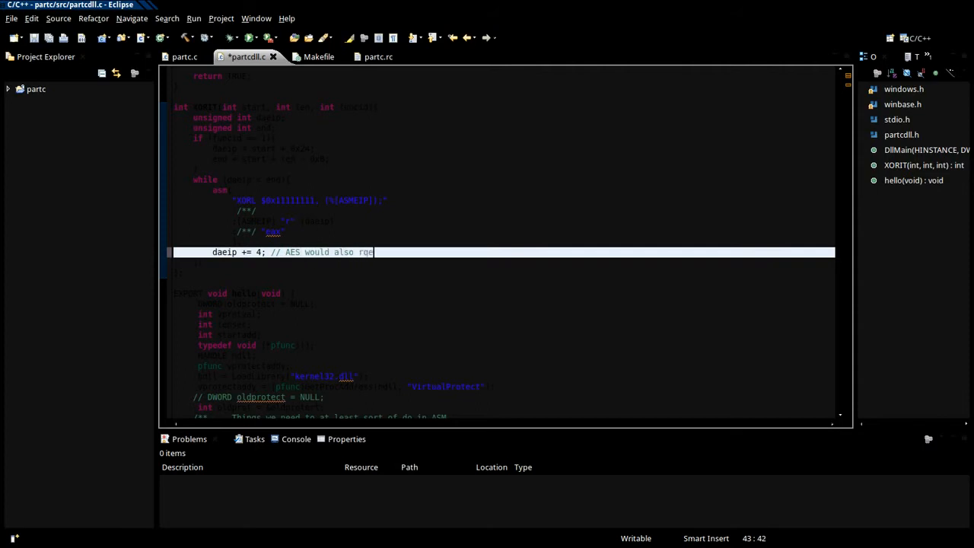
{"action": "key", "text": "BackSpace"}
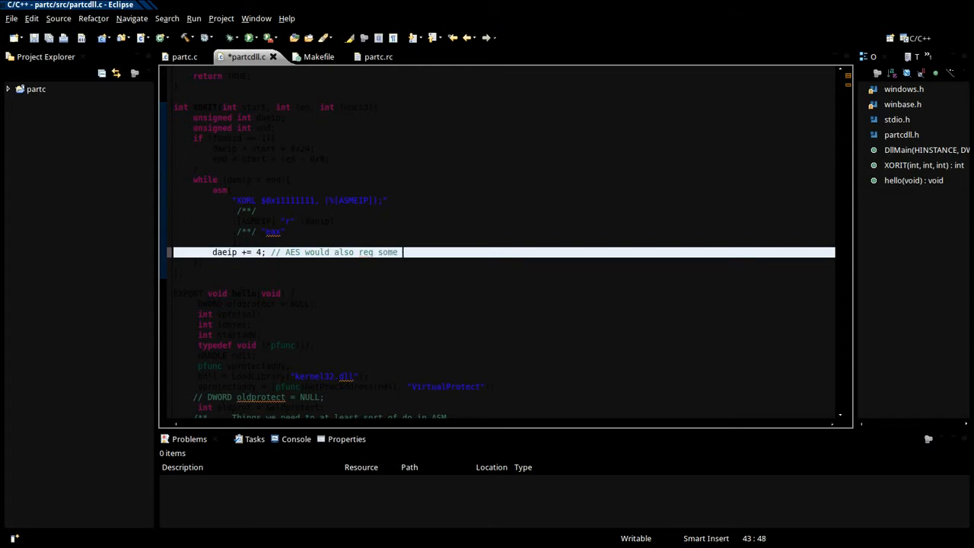
{"action": "type", "text": "memcpy"}
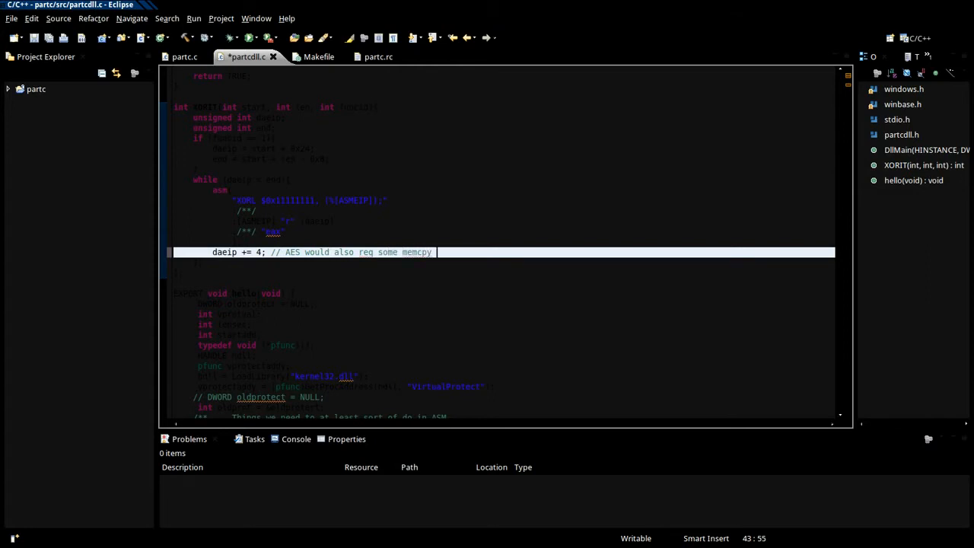
{"action": "type", "text": "stuff"}
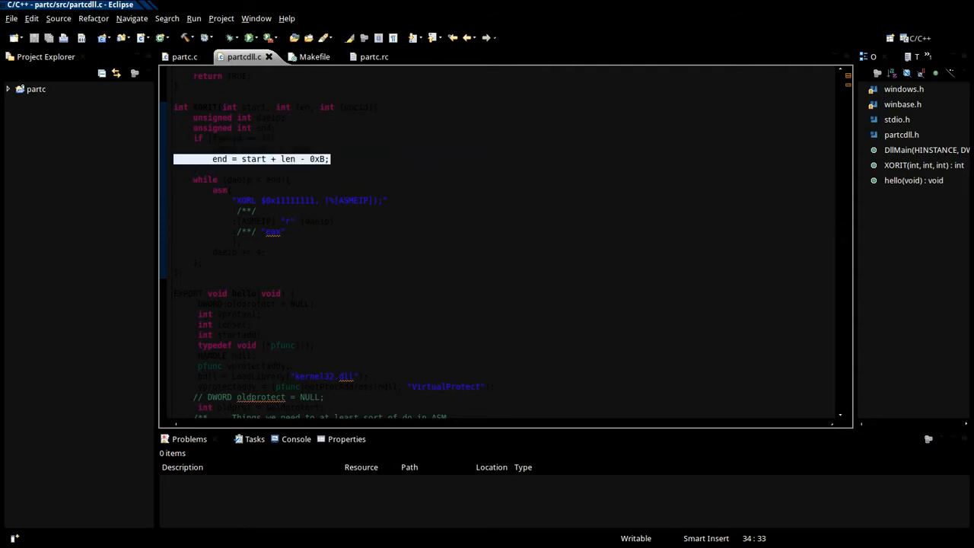
{"action": "scroll", "scroll_direction": "down", "scroll_amount": 3}
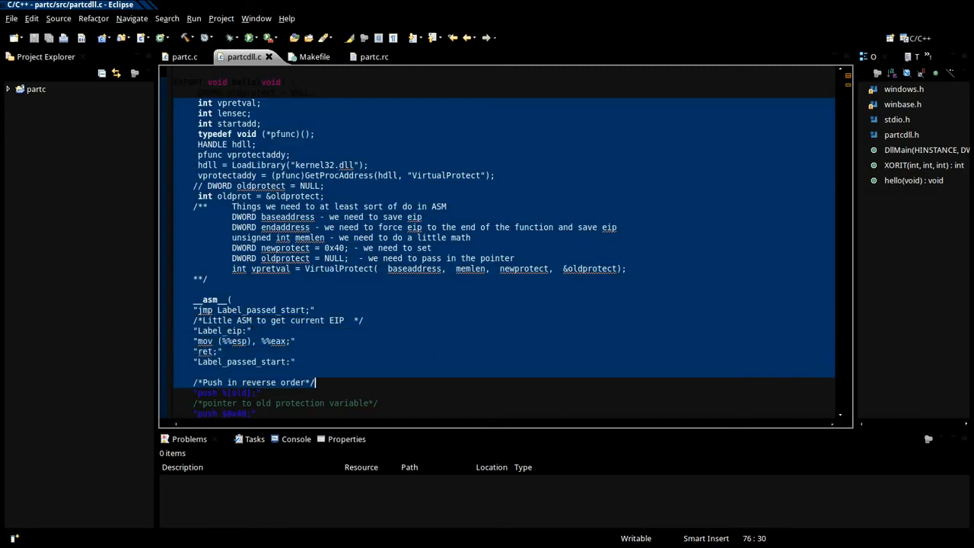
{"action": "scroll", "scroll_direction": "down", "scroll_amount": 3}
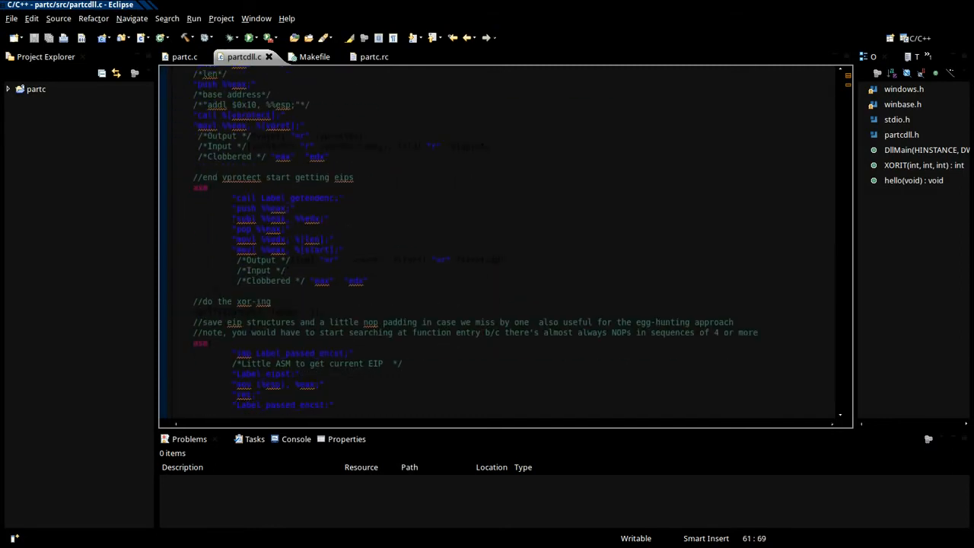
{"action": "scroll", "scroll_direction": "down", "scroll_amount": 3}
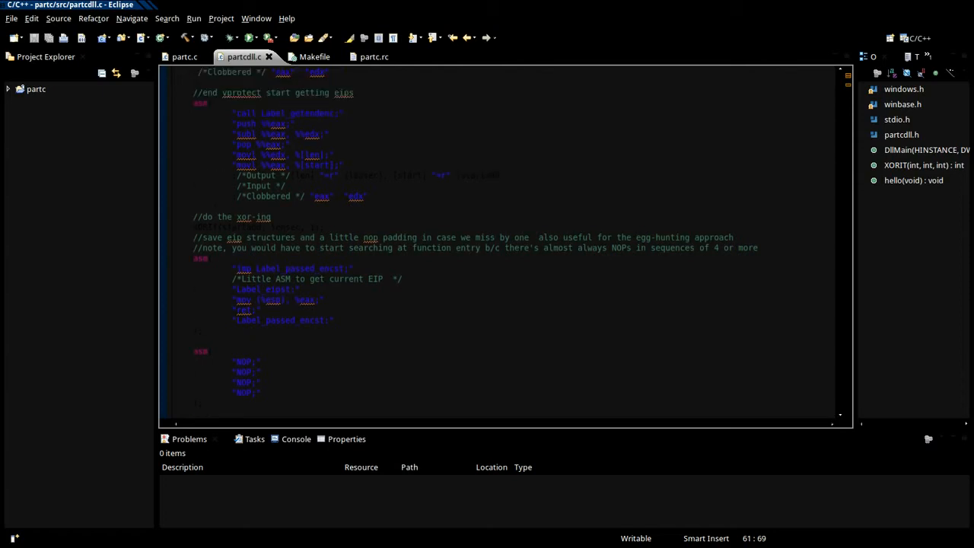
{"action": "scroll", "scroll_direction": "down", "scroll_amount": 3}
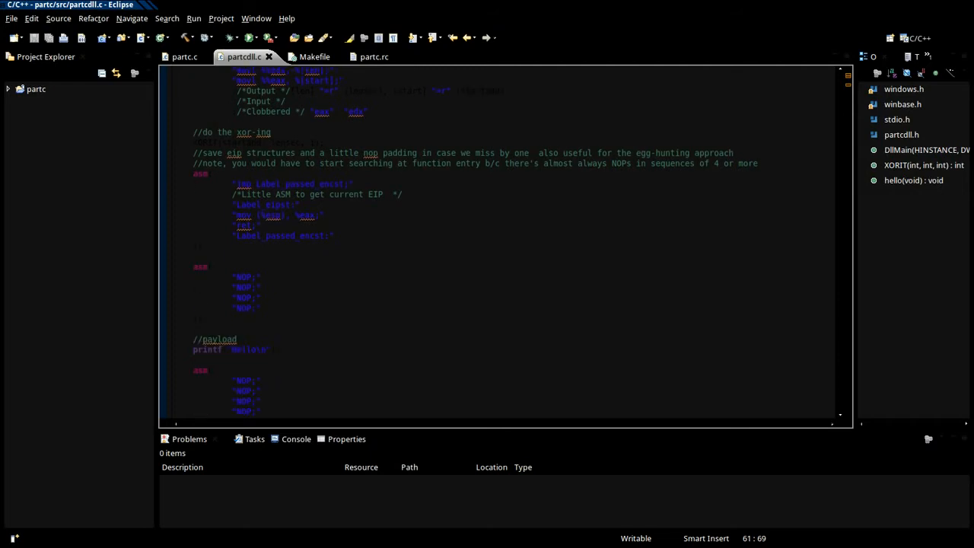
{"action": "scroll", "scroll_direction": "down", "scroll_amount": 3}
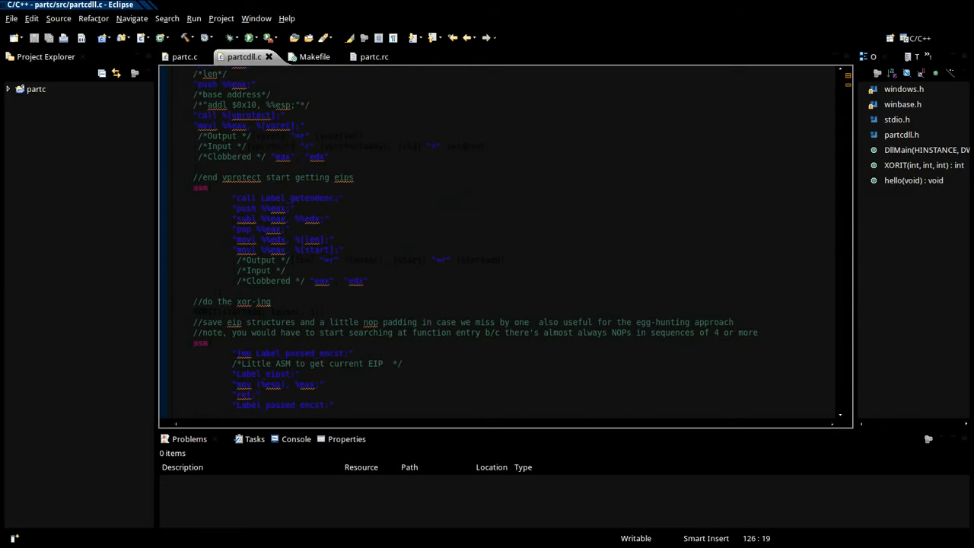
{"action": "left_click_drag", "start_coordinate": [199, 189], "coordinate": [334, 239]}
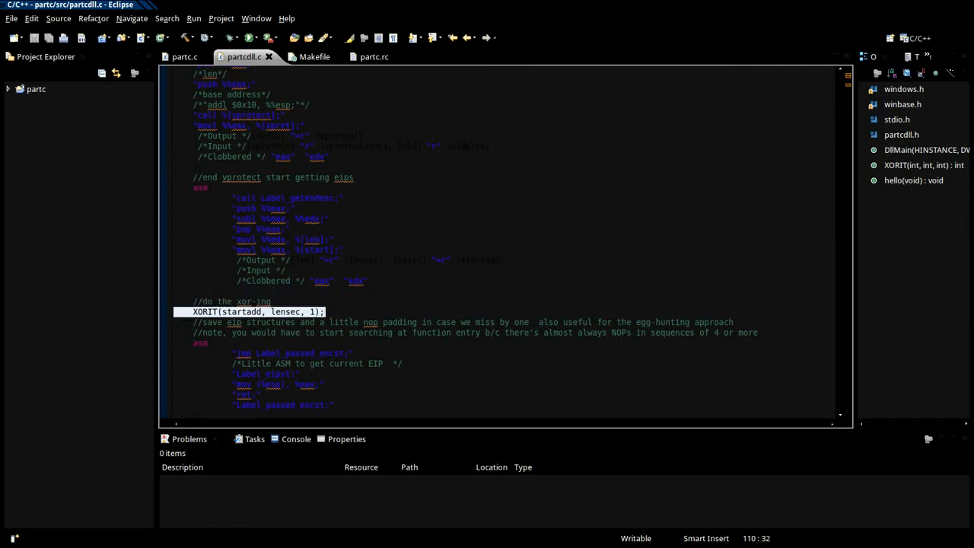
{"action": "scroll", "scroll_direction": "down", "scroll_amount": 3}
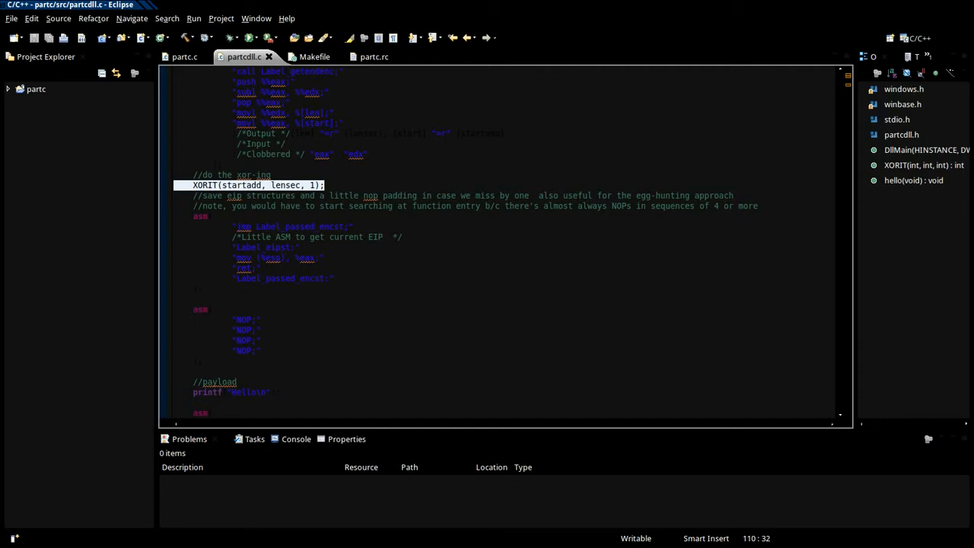
{"action": "scroll", "scroll_direction": "down", "scroll_amount": 3}
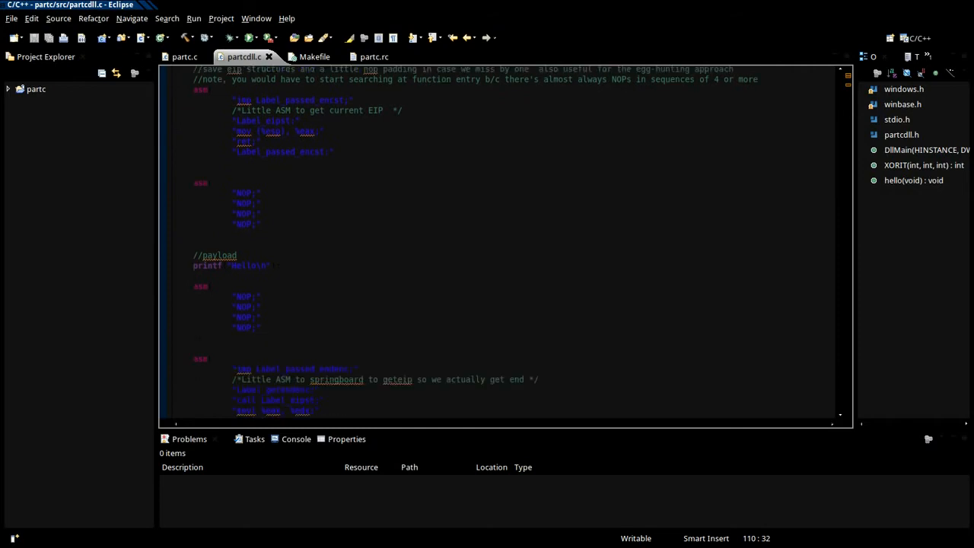
{"action": "scroll", "scroll_direction": "down", "scroll_amount": 3}
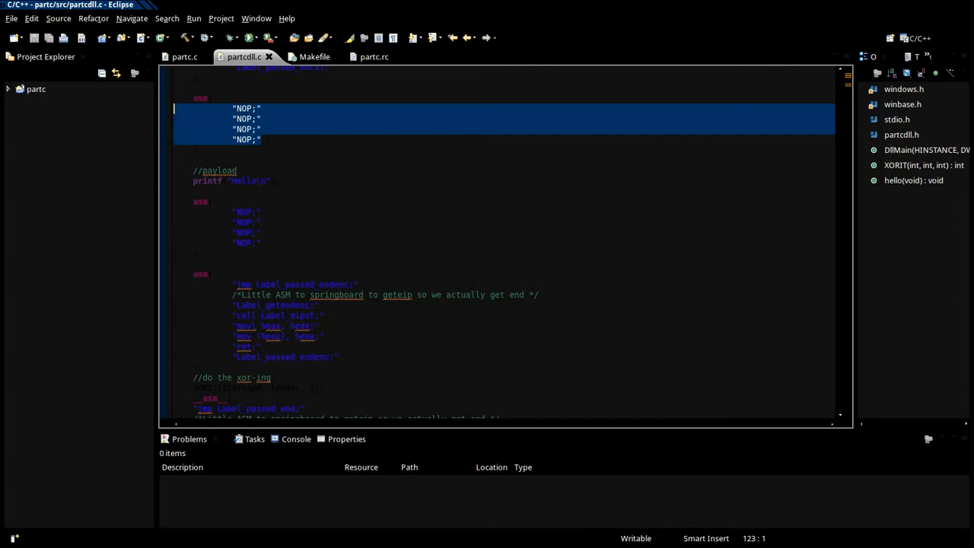
- Add a comment noting that //int3 int3 int3 int3 would be an alternative marker
{"action": "scroll", "scroll_direction": "down", "scroll_amount": 3}
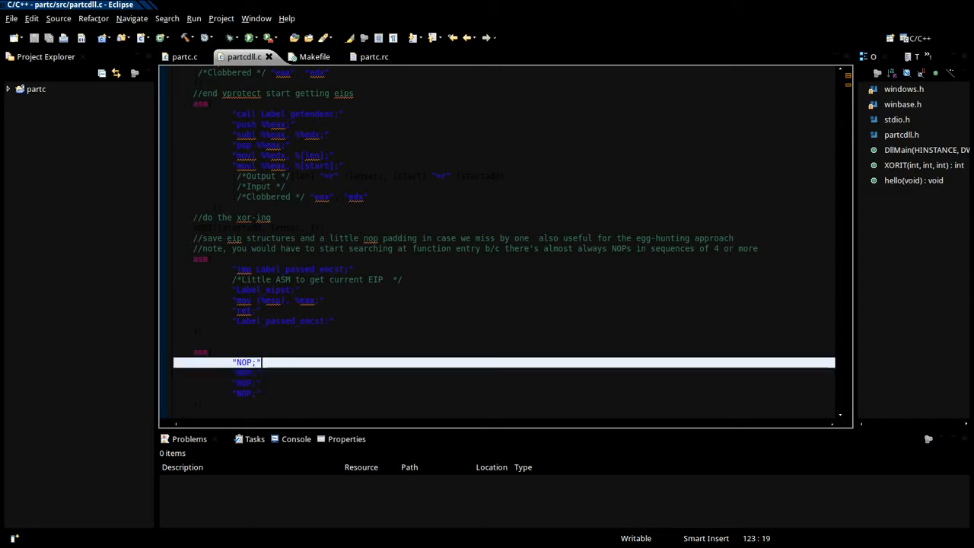
{"action": "type", "text": "//"}
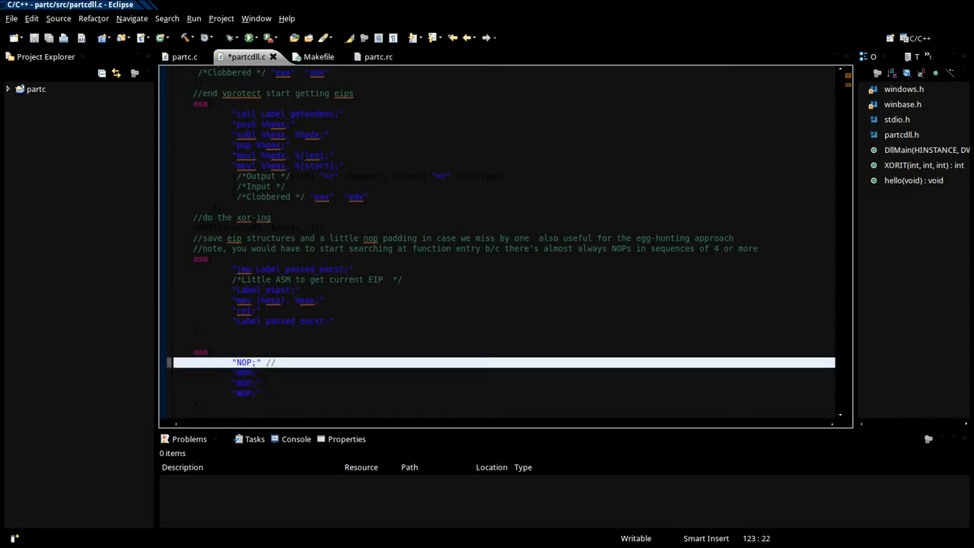
{"action": "type", "text": "int3 int3 int3 int3 would be an examp"}
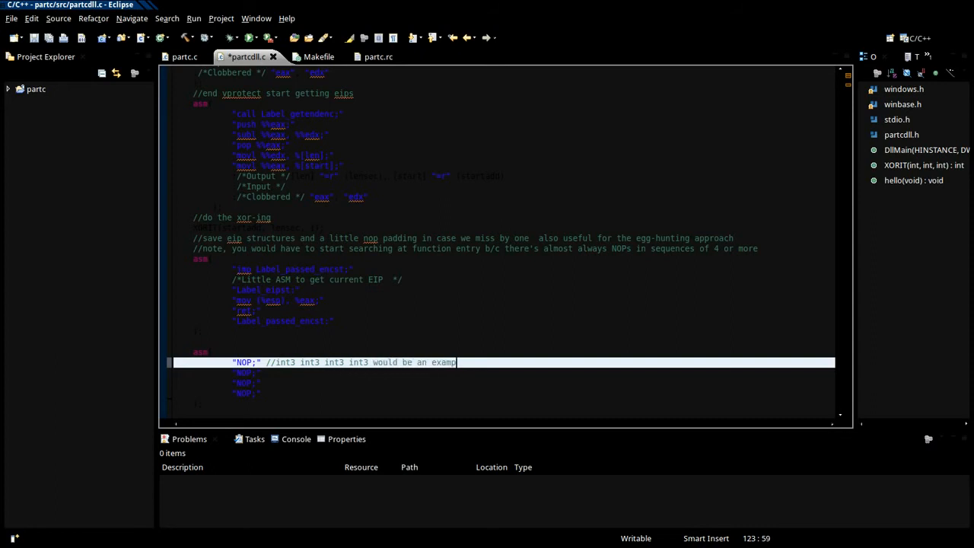
{"action": "type", "text": "le"}
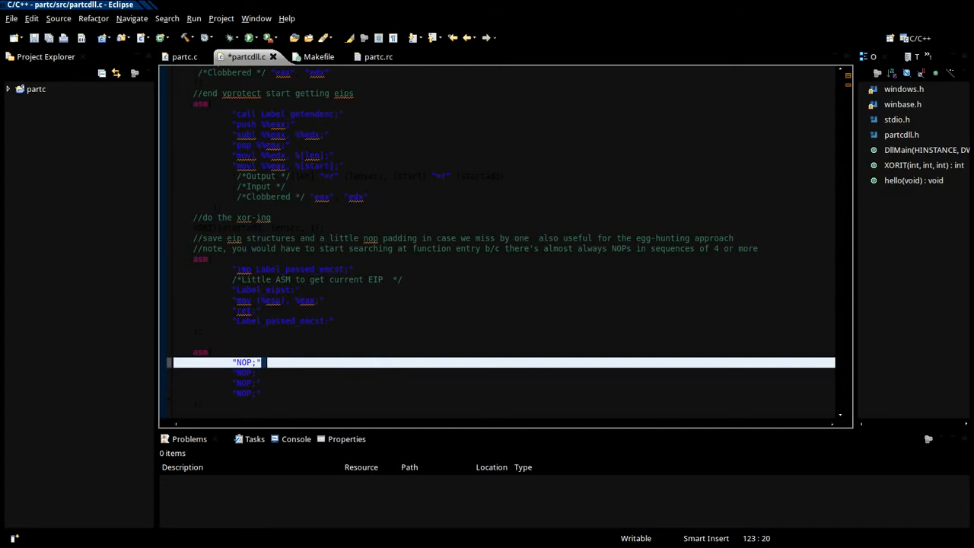
{"action": "type", "text": "//int3 int3 int3 int3 would be an e"}
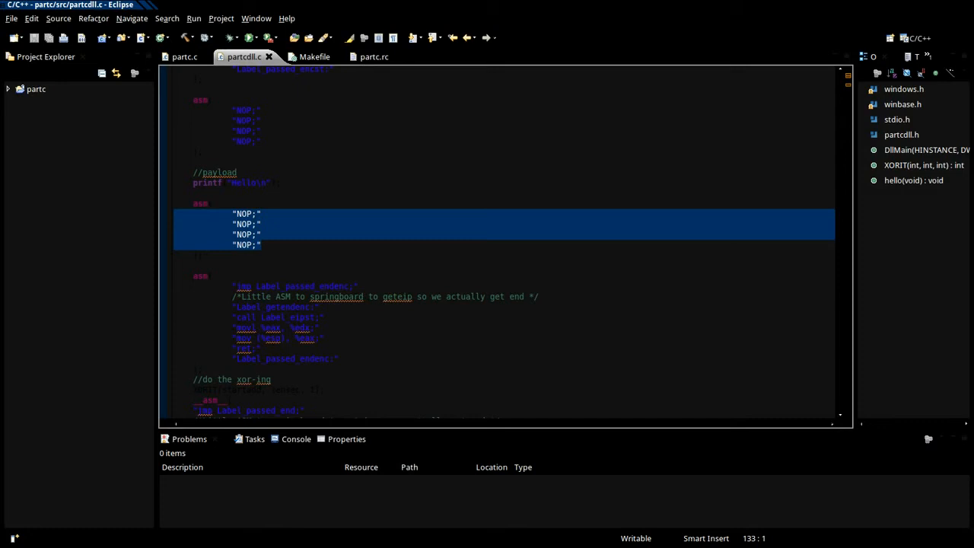
- Insert the call XORIT(startadd, lensec, 1); beneath the xor-ing comment
{"action": "scroll", "scroll_direction": "down", "scroll_amount": 3}
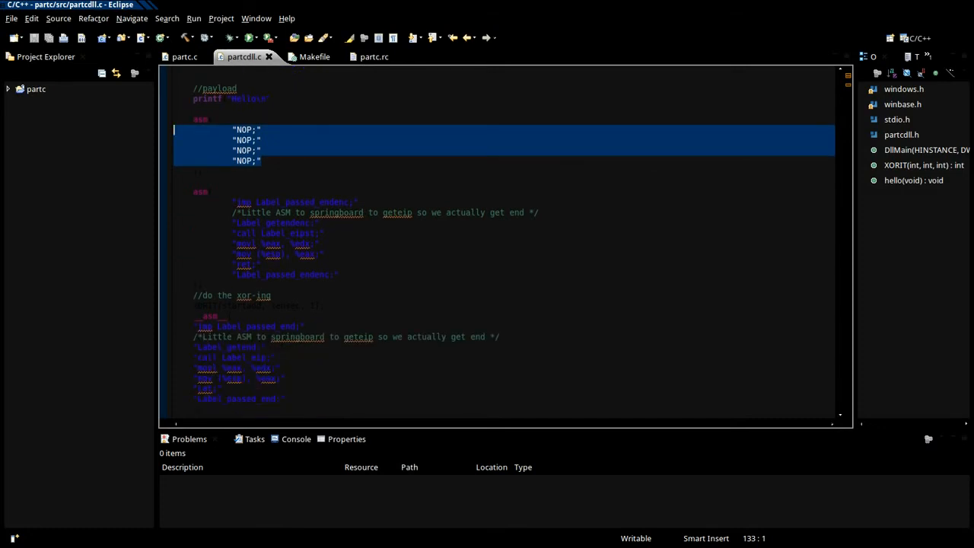
{"action": "scroll", "scroll_direction": "down", "scroll_amount": 3}
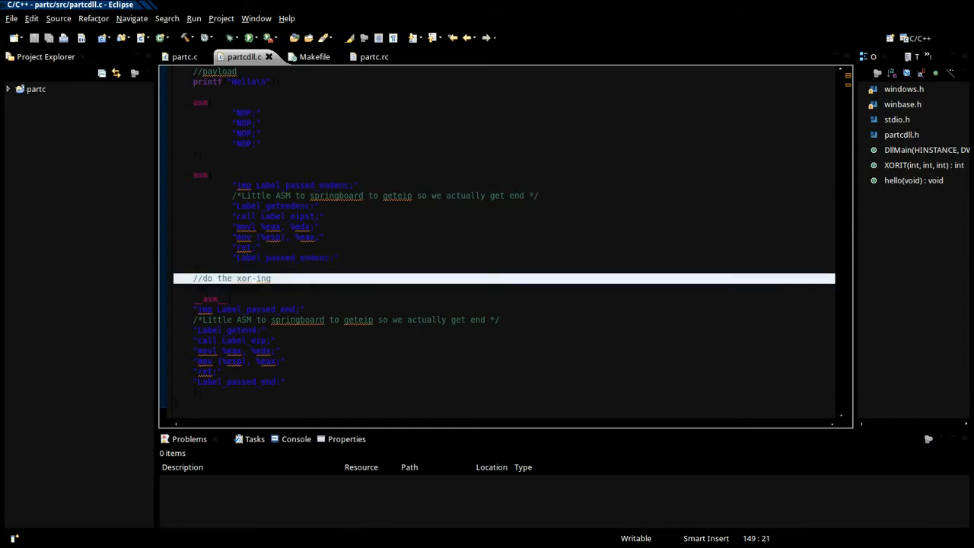
{"action": "type", "text": "XORIT(startadd, lensec, 1);"}
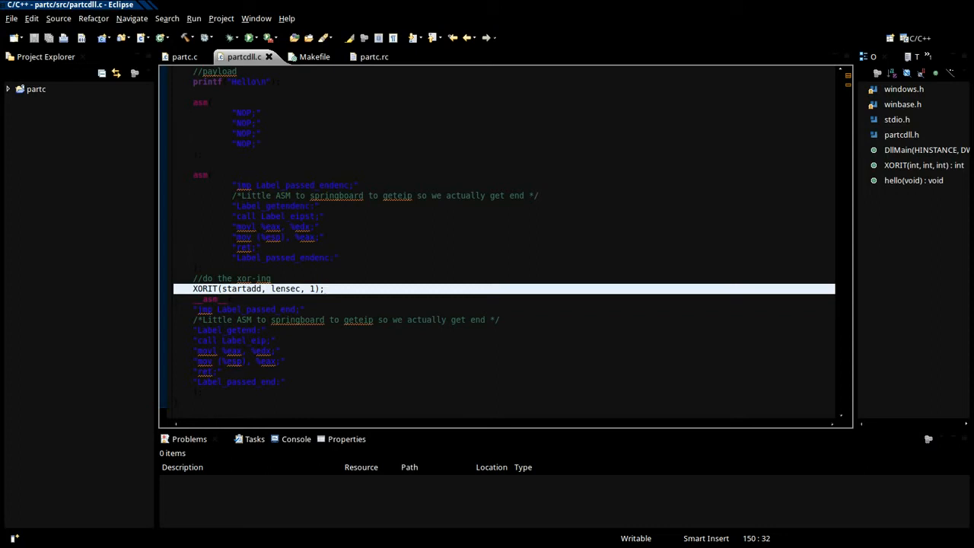
{"action": "left_click", "coordinate": [323, 289]}
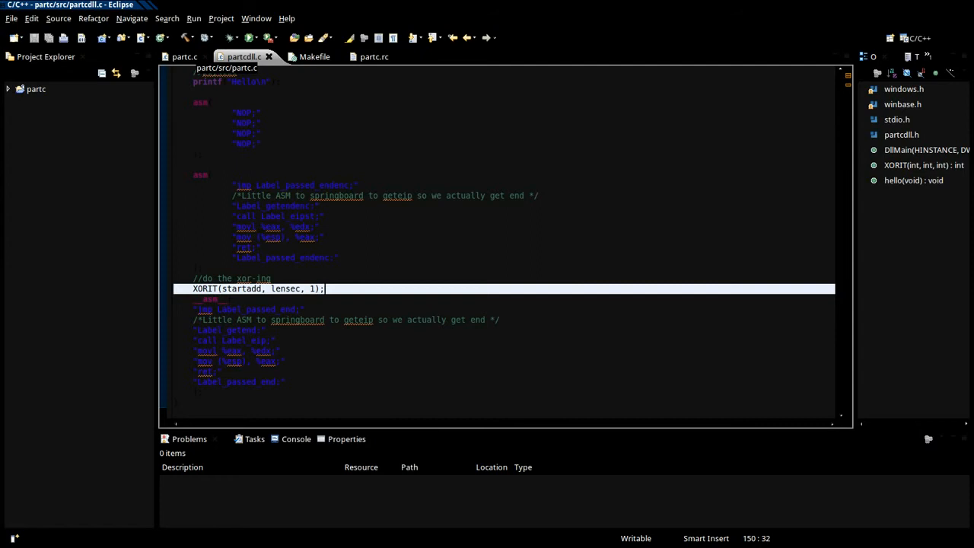
- Review partc.c's main, which loads the DLL from memory and calls hello twice
{"action": "left_click", "coordinate": [184, 56]}
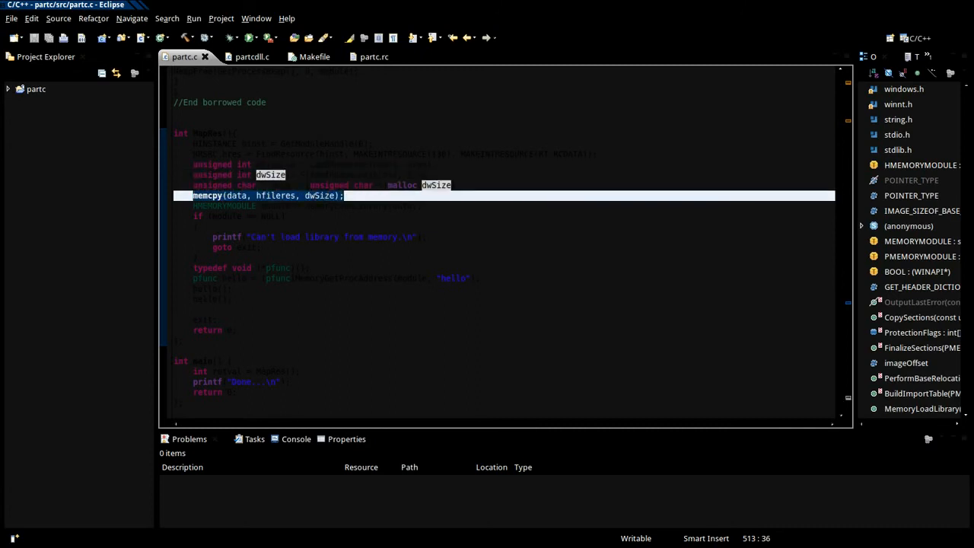
{"action": "key", "text": "Down"}
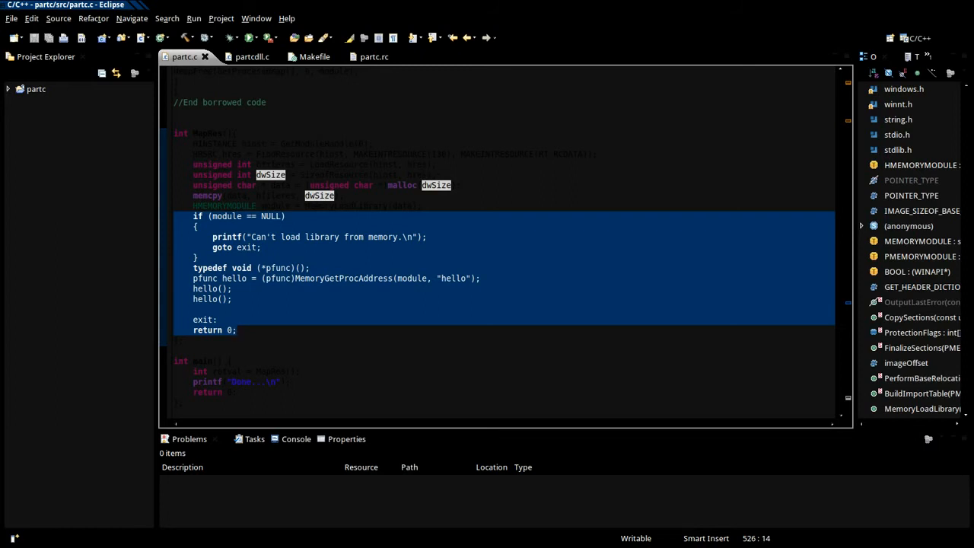
{"action": "left_click", "coordinate": [237, 329]}
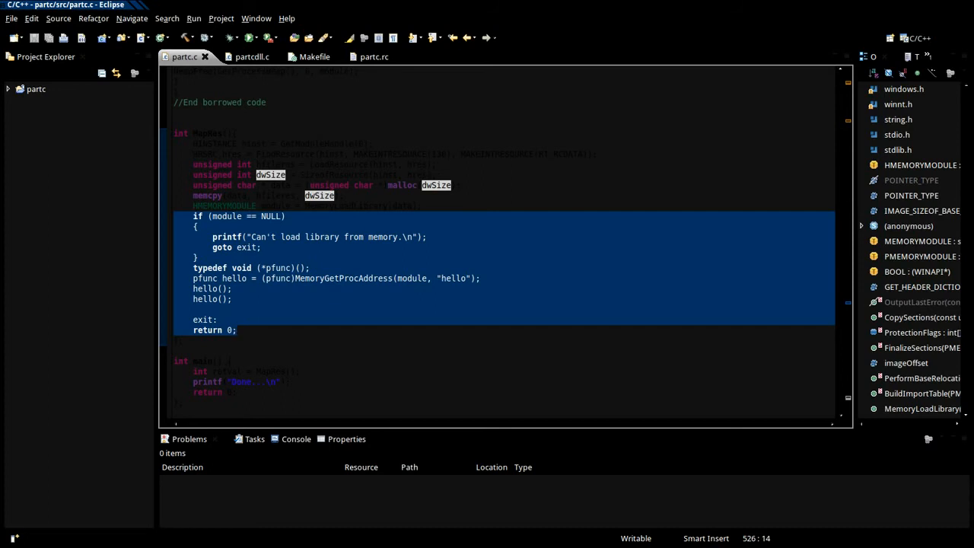
{"action": "left_click", "coordinate": [238, 331]}
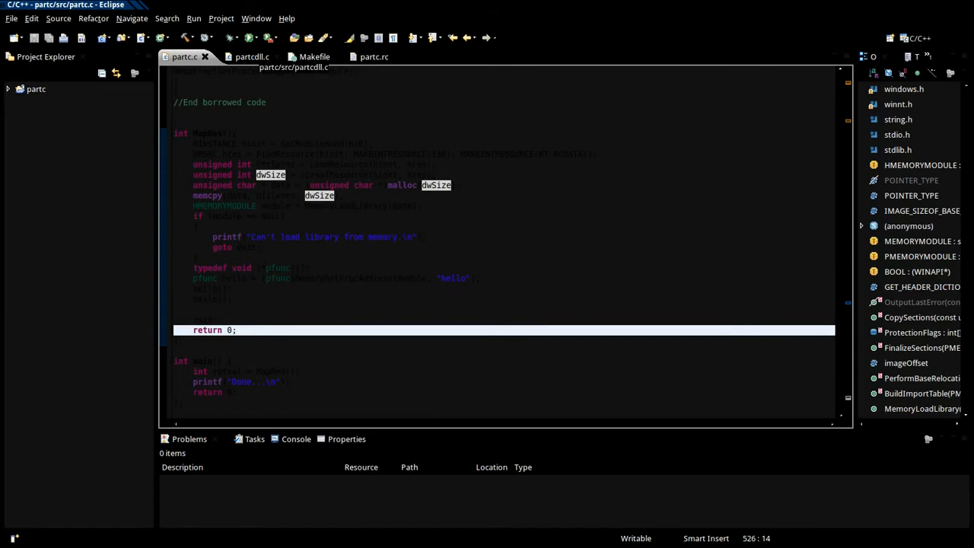
{"action": "left_click", "coordinate": [237, 329]}
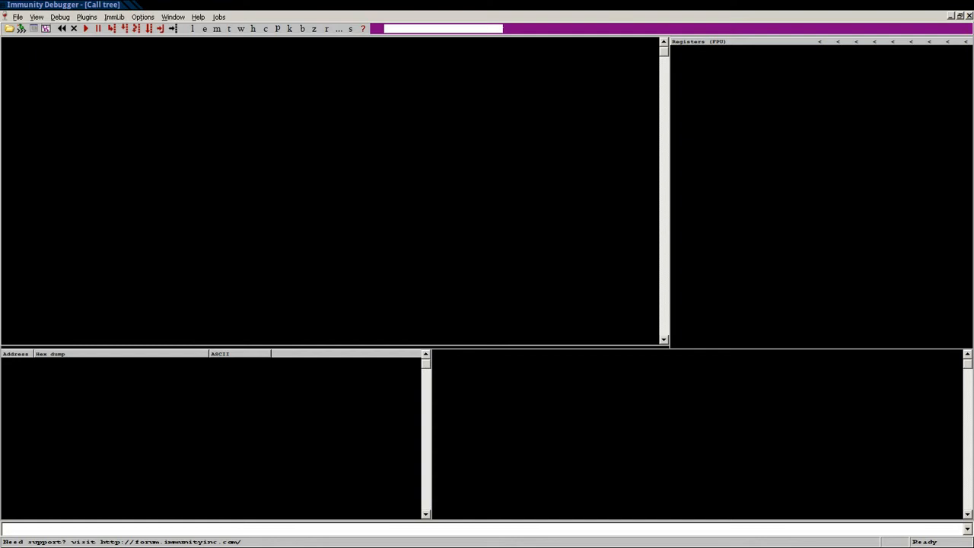
- Load the recent partc.exe from the workspace src folder for debugging
{"action": "left_click", "coordinate": [18, 17]}
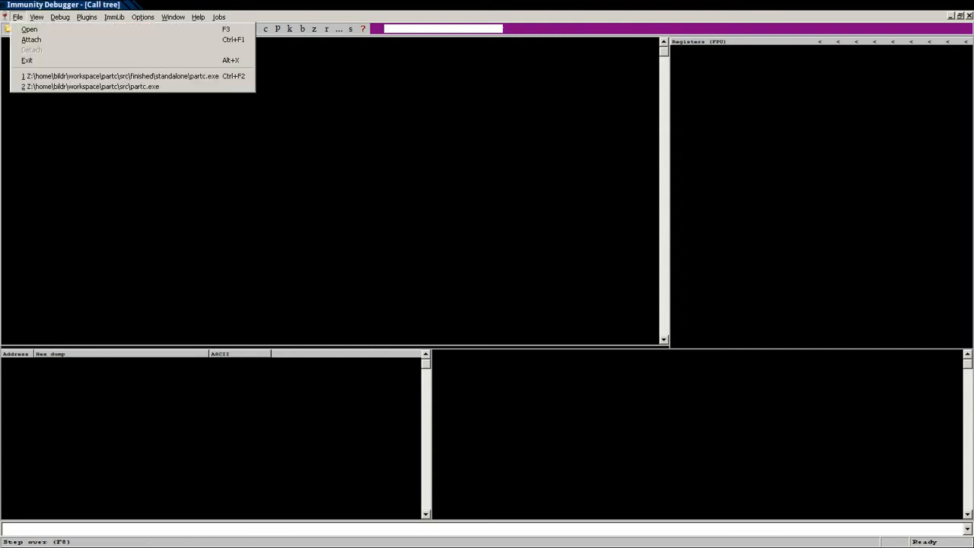
{"action": "mouse_move", "coordinate": [91, 85]}
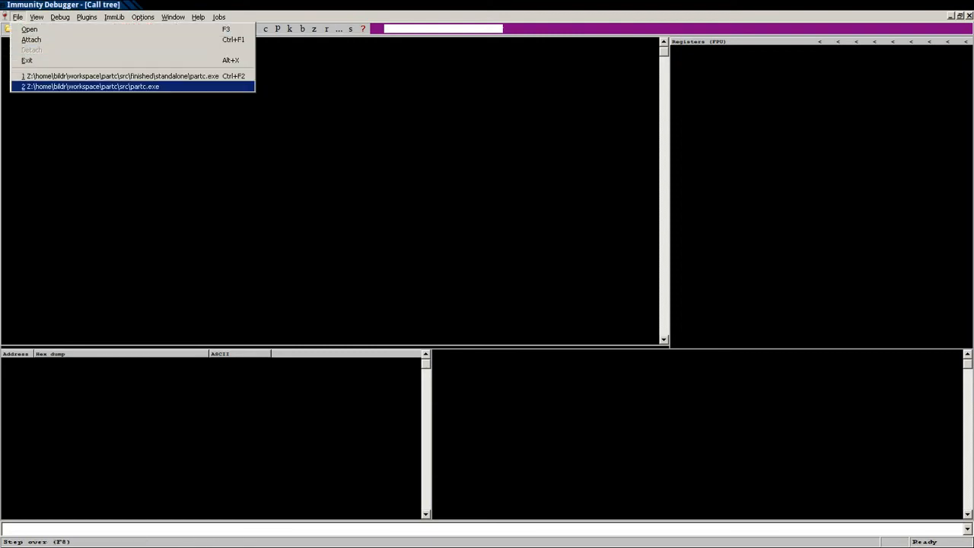
{"action": "left_click", "coordinate": [91, 85]}
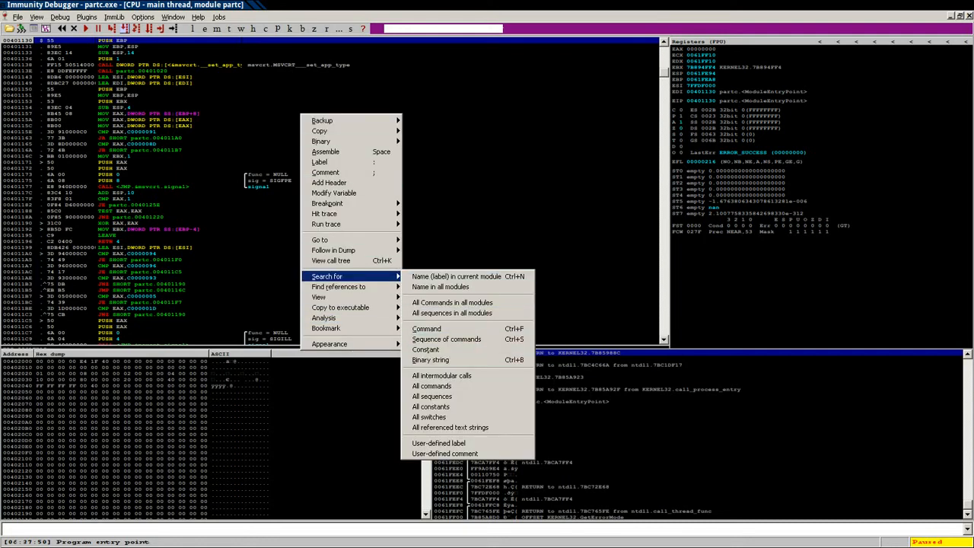
- Break on the hello string reference and run until paused in the loaded DLL code
{"action": "left_click", "coordinate": [441, 375]}
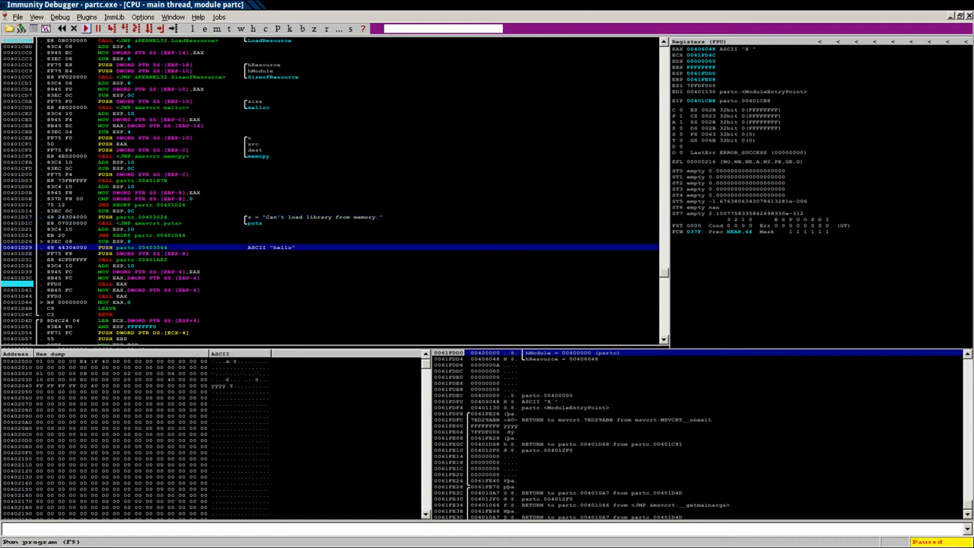
{"action": "key", "text": "F8"}
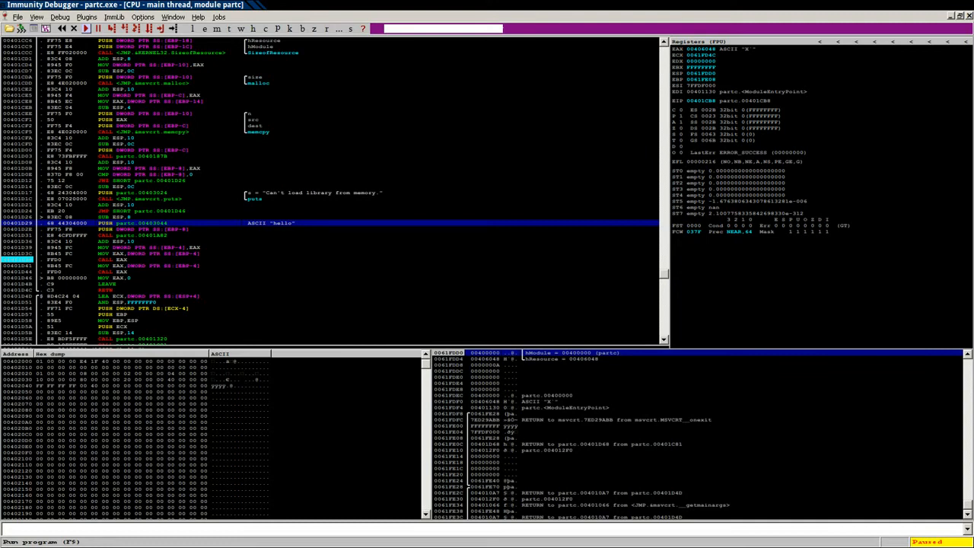
{"action": "key", "text": "F7"}
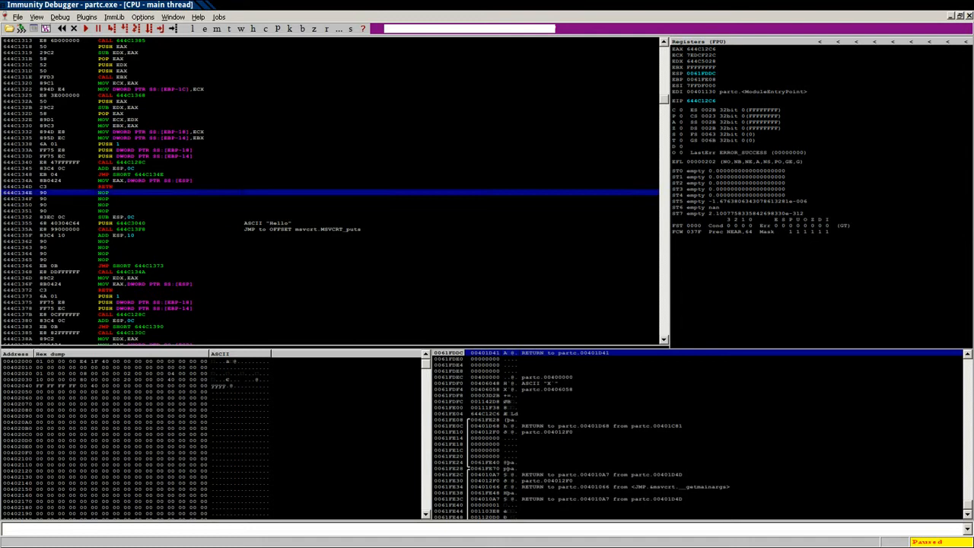
{"action": "left_click", "coordinate": [36, 17]}
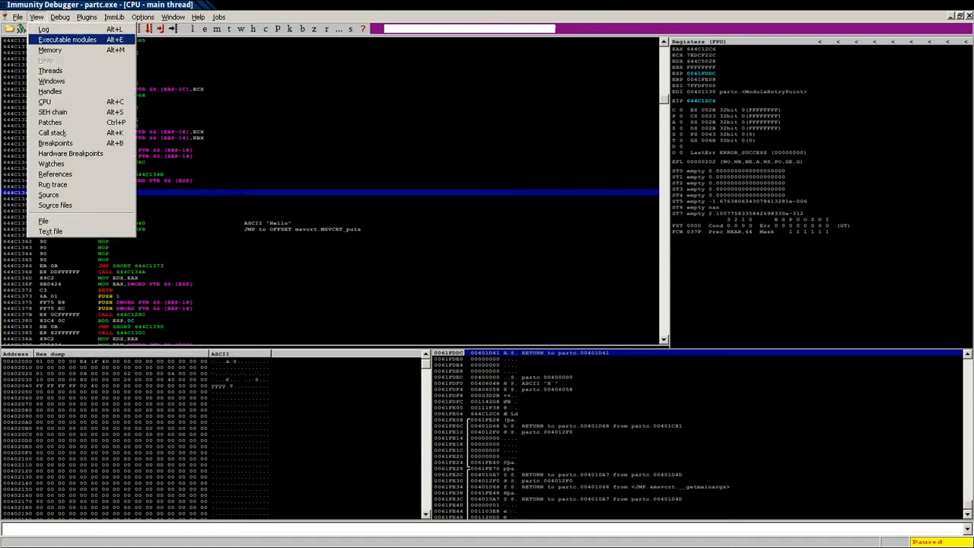
{"action": "left_click", "coordinate": [67, 40]}
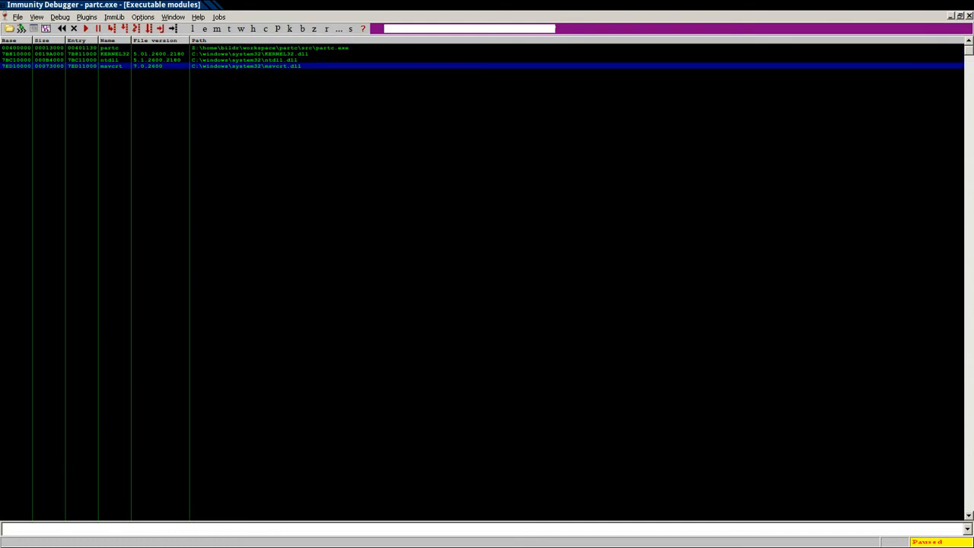
{"action": "left_click", "coordinate": [37, 16]}
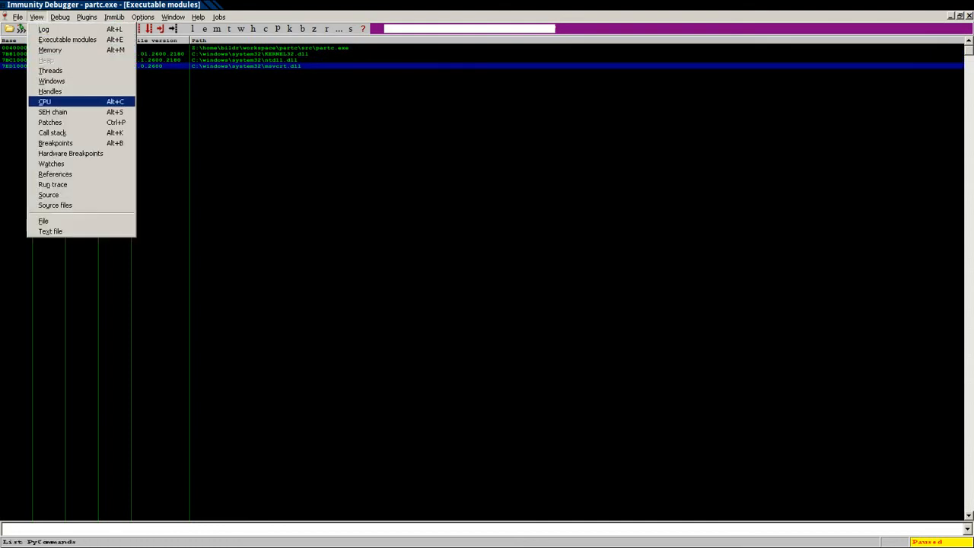
{"action": "left_click", "coordinate": [45, 100]}
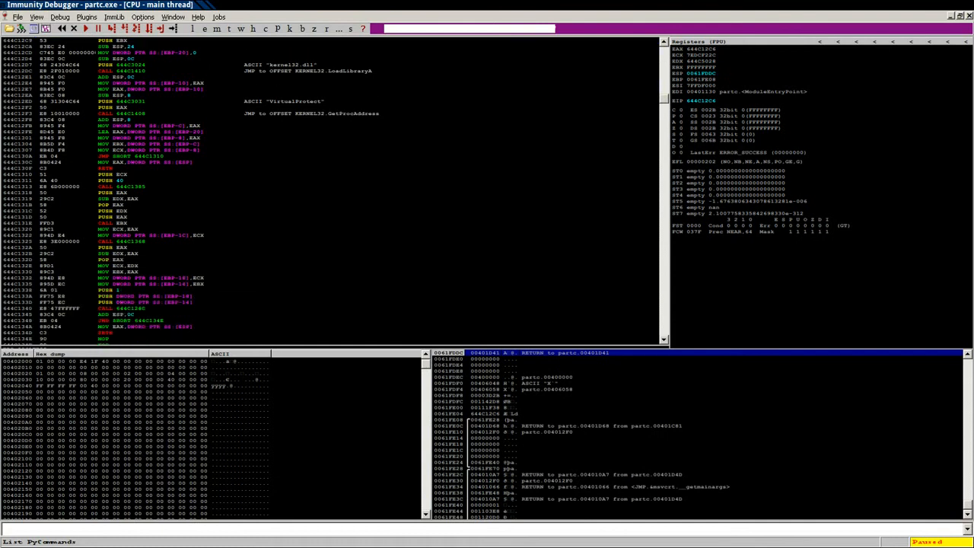
{"action": "scroll", "scroll_direction": "down", "scroll_amount": 3}
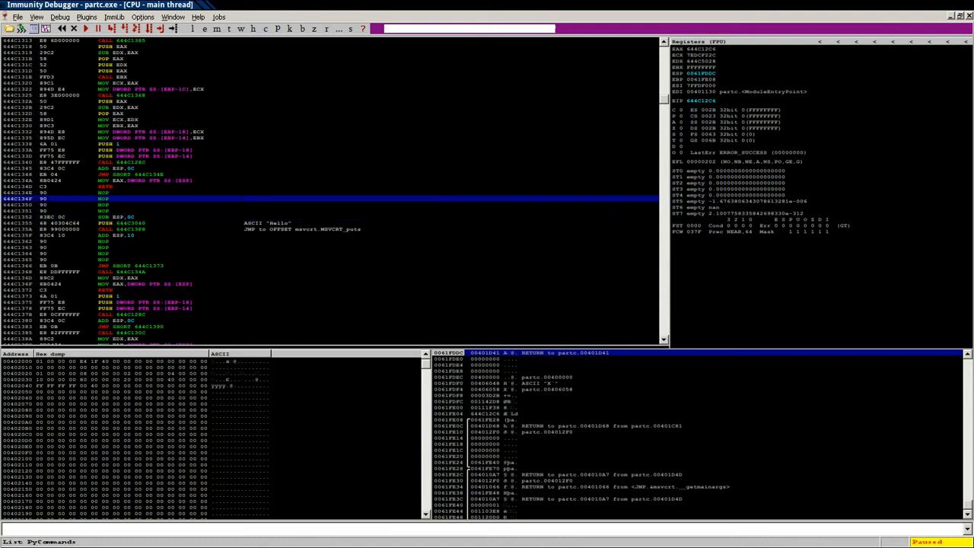
- Request a breakpoint on the JMP SHORT in the DLL code, triggering the suspicious-breakpoint warning
{"action": "right_click", "coordinate": [53, 192]}
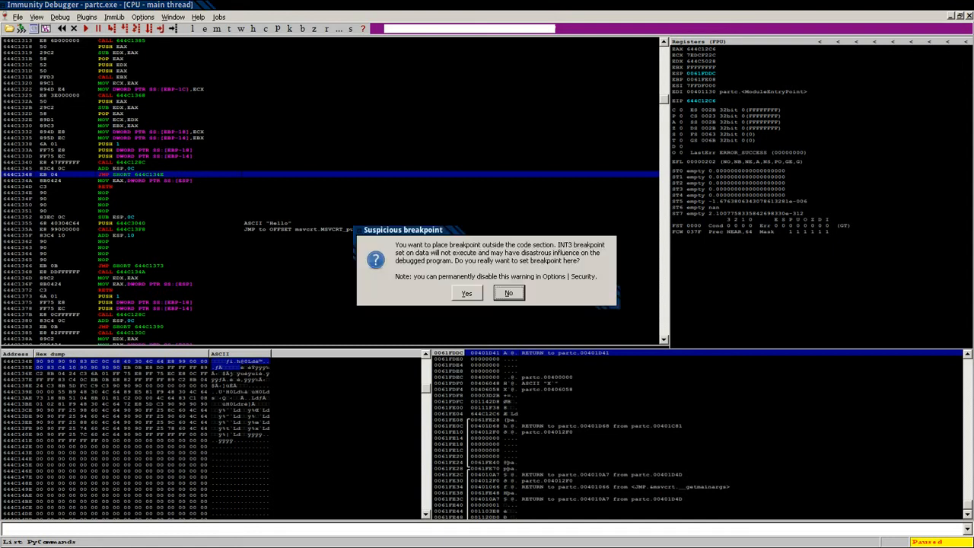
- Confirm the out-of-section breakpoint and start reopening partc.exe via the File menu
{"action": "left_click", "coordinate": [508, 293]}
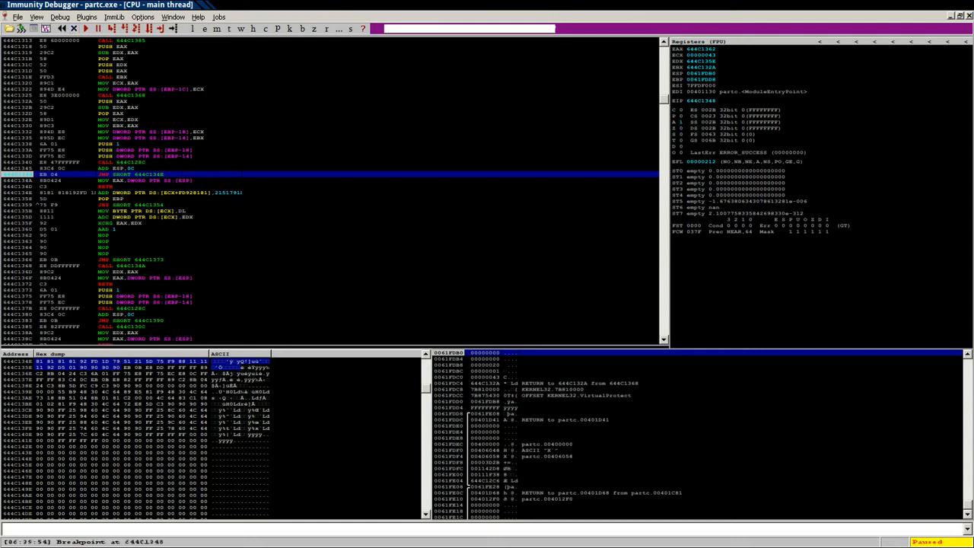
{"action": "left_click", "coordinate": [16, 17]}
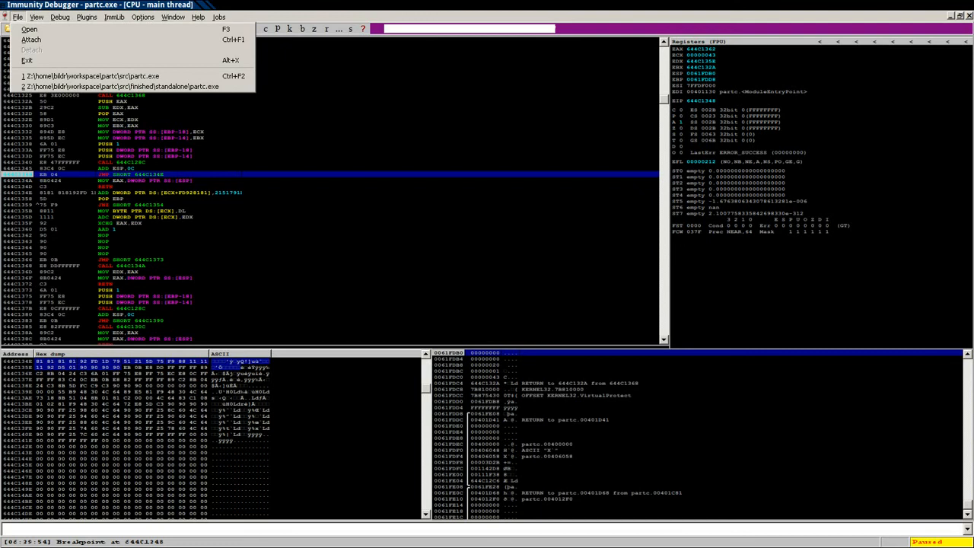
{"action": "mouse_move", "coordinate": [124, 86]}
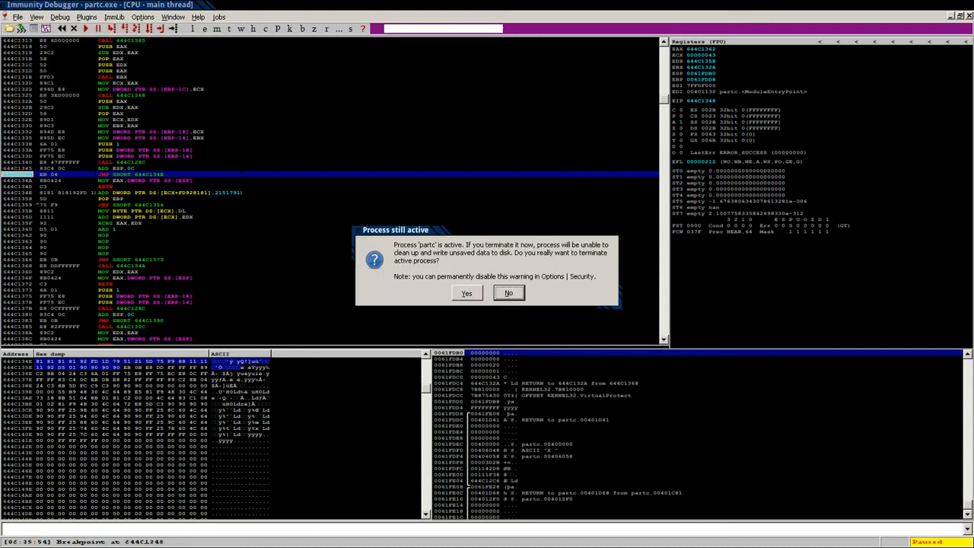
- Confirm terminating the active process so partc.exe restarts at its entry point
{"action": "left_click", "coordinate": [466, 292]}
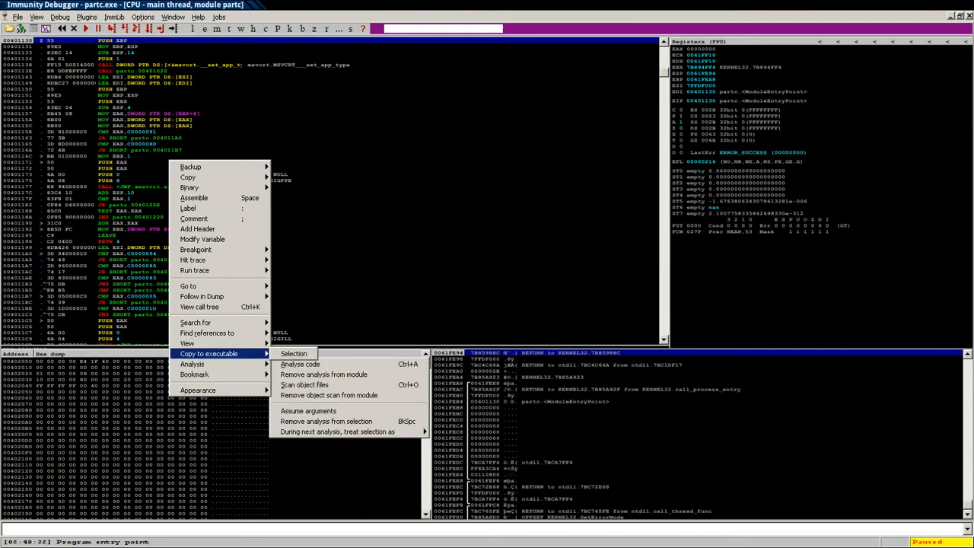
{"action": "mouse_move", "coordinate": [195, 323]}
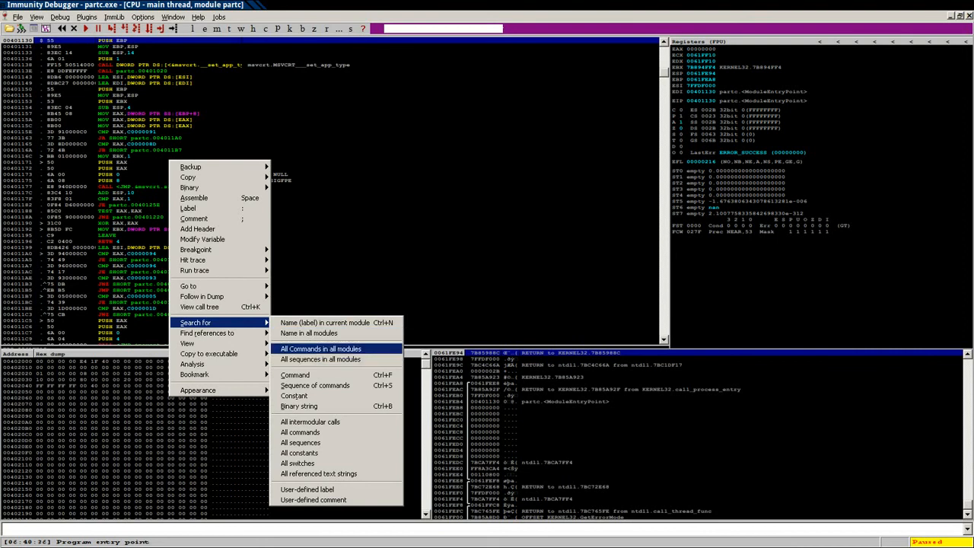
{"action": "mouse_move", "coordinate": [311, 422]}
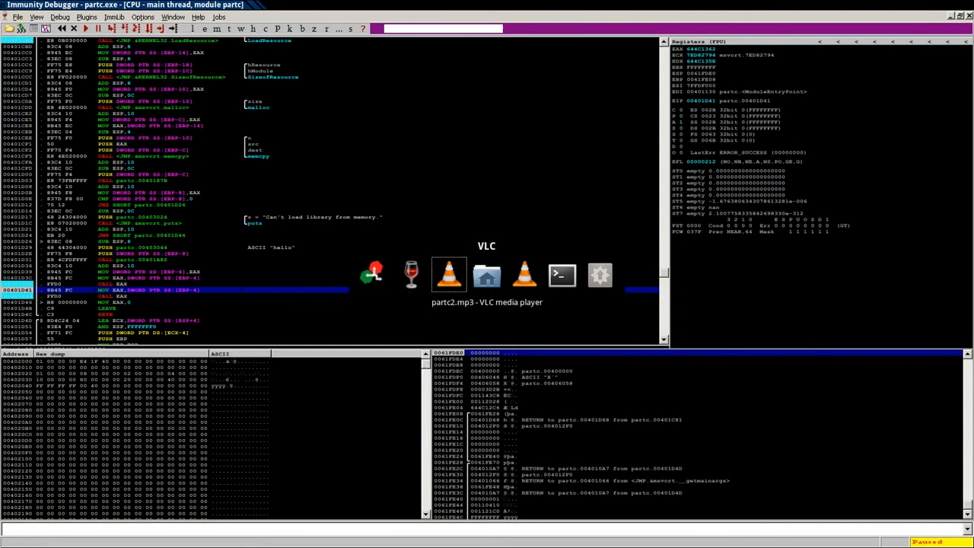
{"action": "mouse_move", "coordinate": [562, 275]}
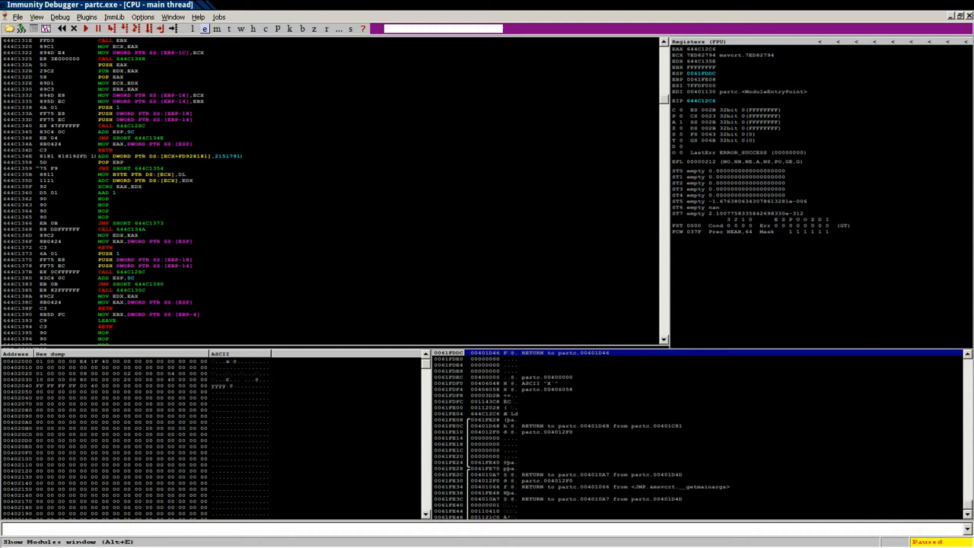
- Follow the decode-region instruction in the dump and step to the VirtualProtect setup code
{"action": "left_click", "coordinate": [152, 216]}
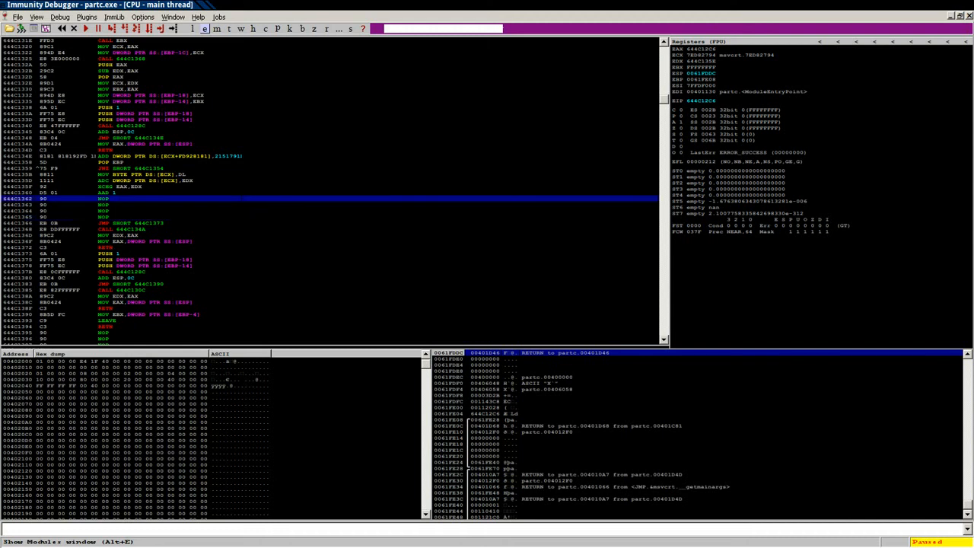
{"action": "right_click", "coordinate": [76, 198]}
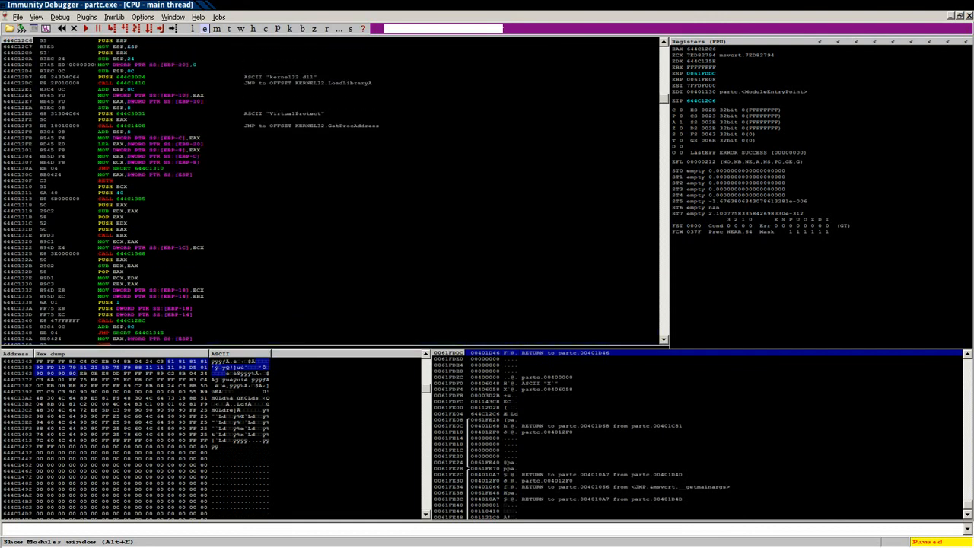
{"action": "scroll", "scroll_direction": "down", "scroll_amount": 3}
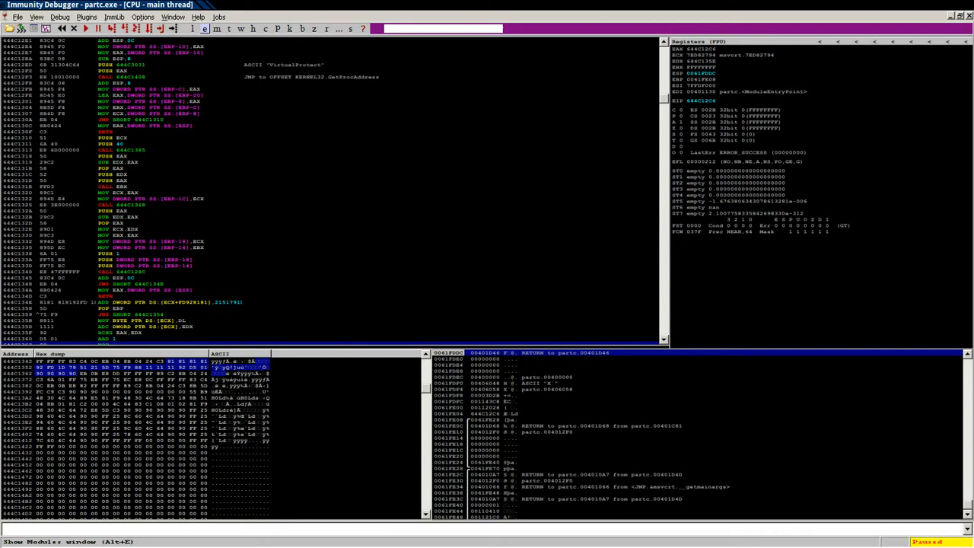
{"action": "key", "text": "F8"}
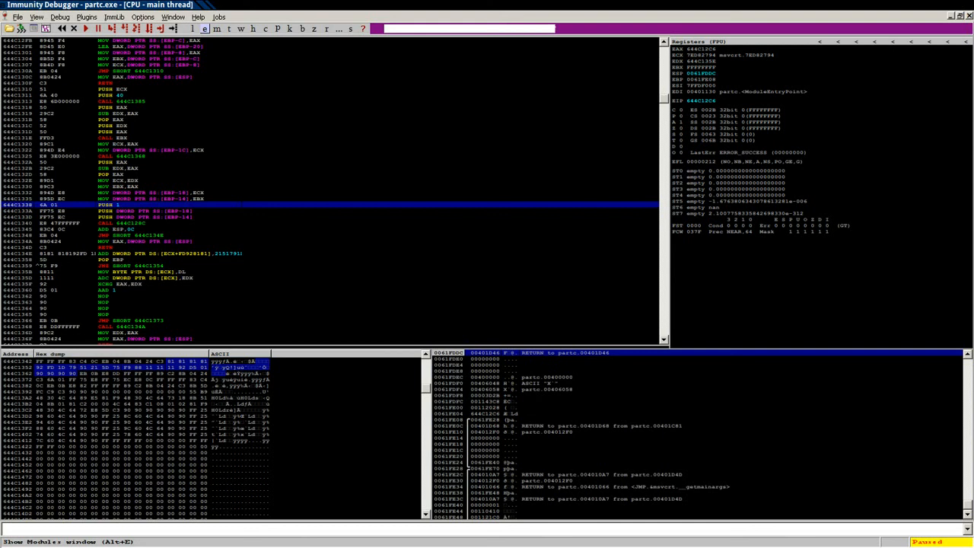
- Step over through the XOR decode loop to the decoded push of "Hello" and request a breakpoint there
{"action": "key", "text": "F8"}
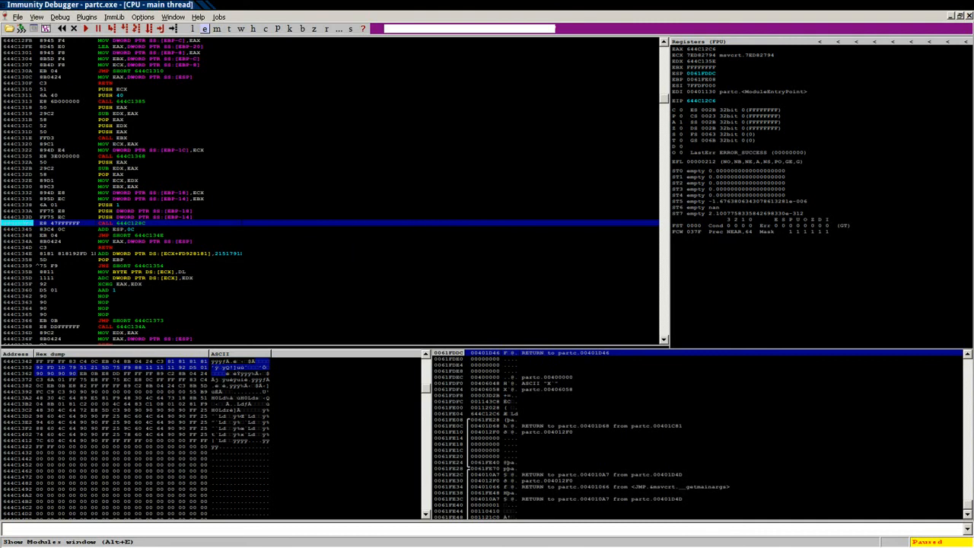
{"action": "key", "text": "F8"}
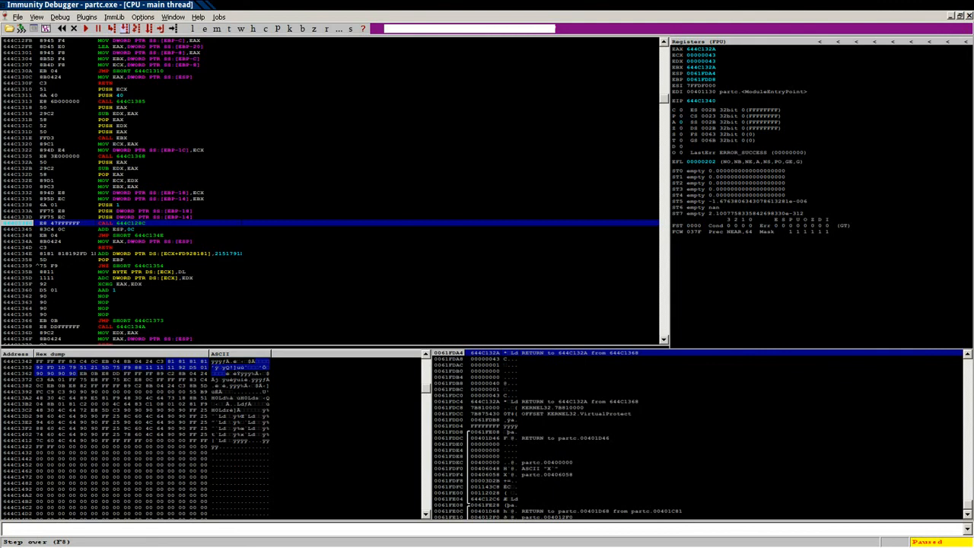
{"action": "key", "text": "F8"}
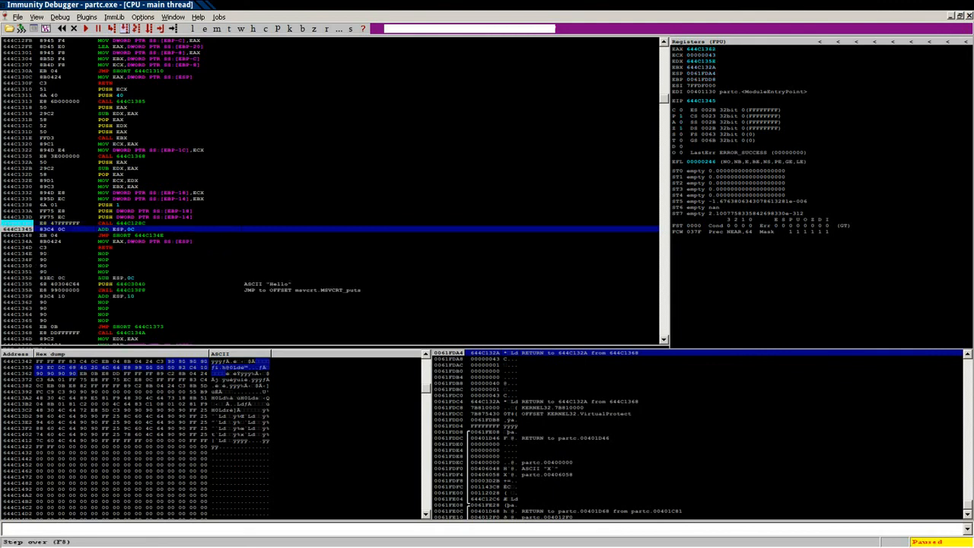
{"action": "key", "text": "F8"}
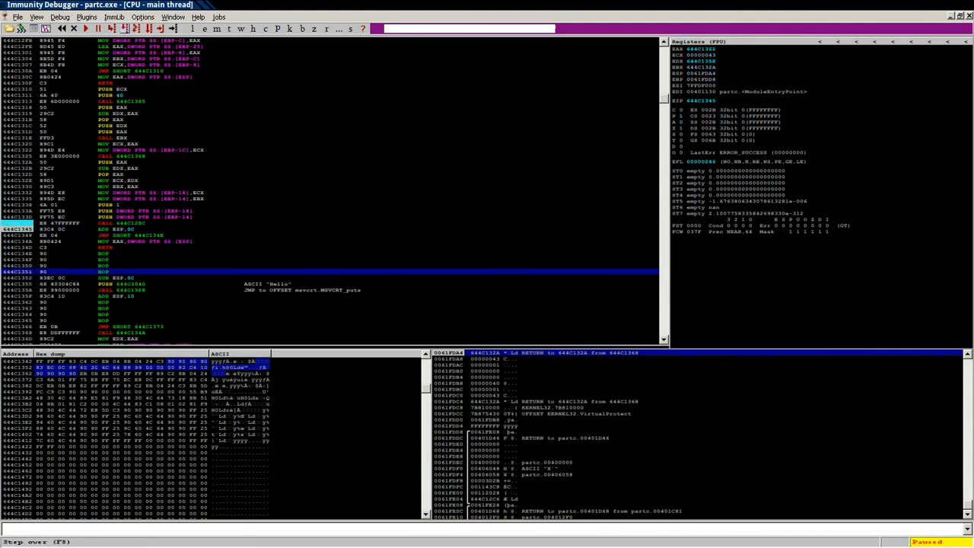
{"action": "key", "text": "F8"}
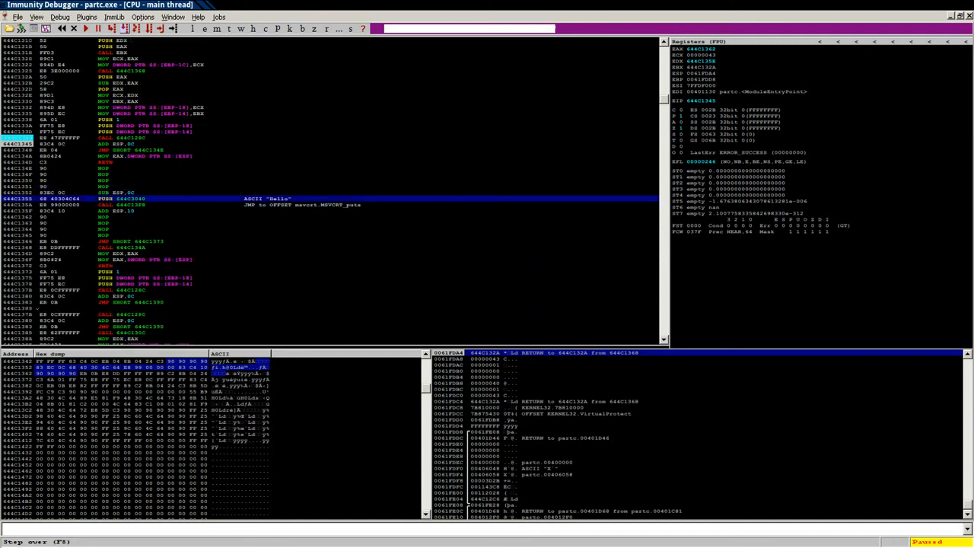
{"action": "key", "text": "F8"}
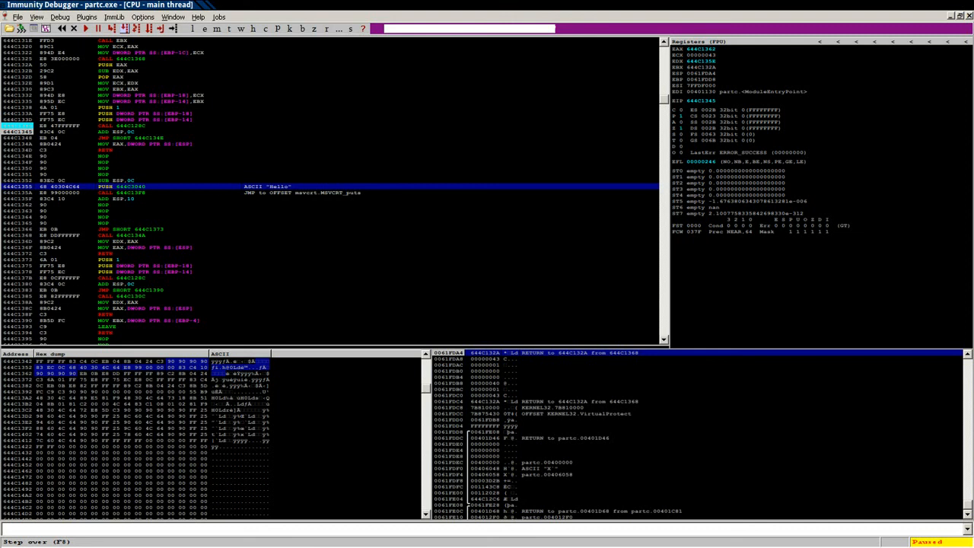
{"action": "key", "text": "F8"}
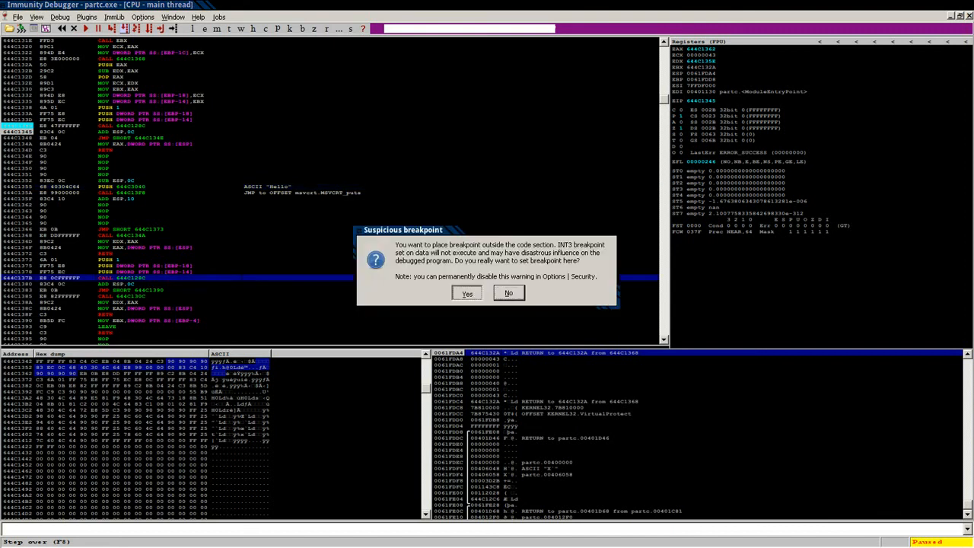
- Confirm the suspicious breakpoint and run partc.exe so the console prints Hello, Hello, Done
{"action": "left_click", "coordinate": [465, 293]}
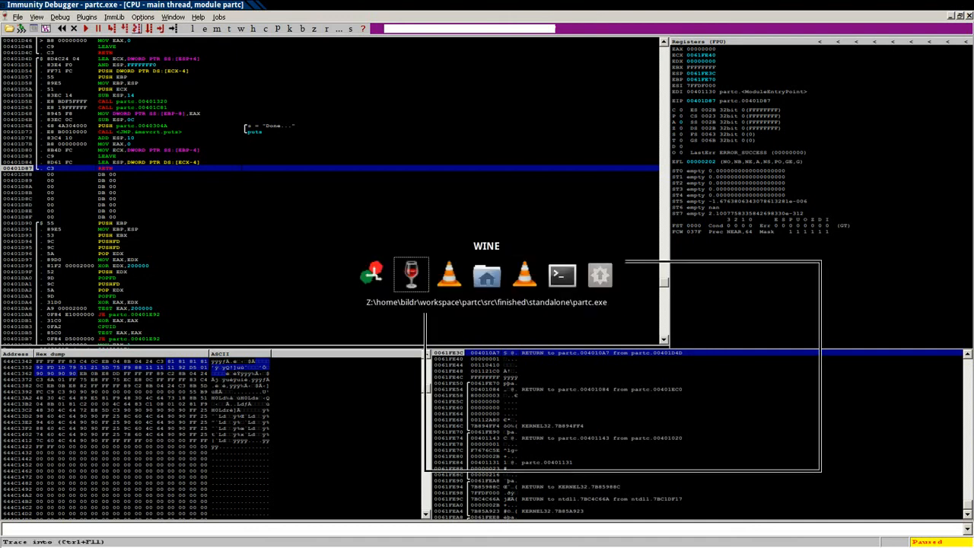
{"action": "key", "text": "F8"}
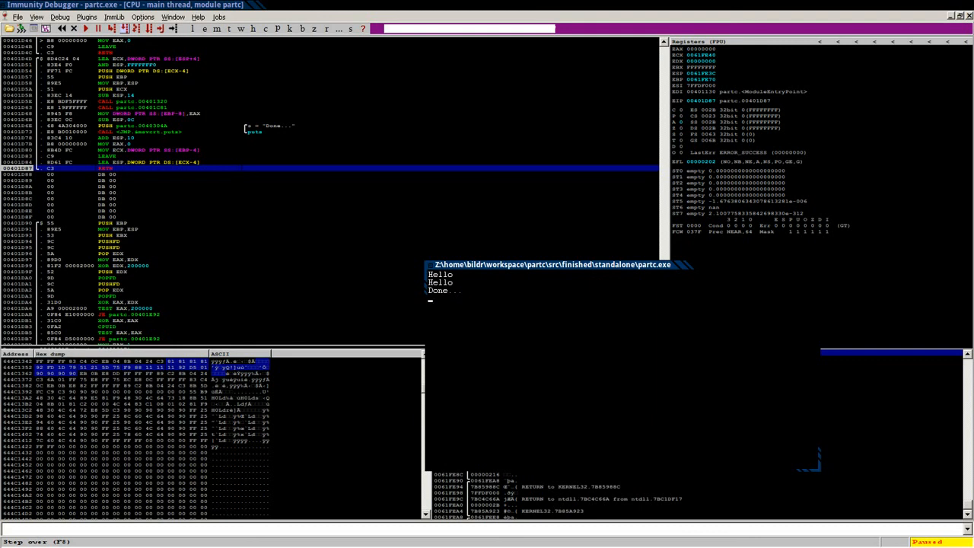